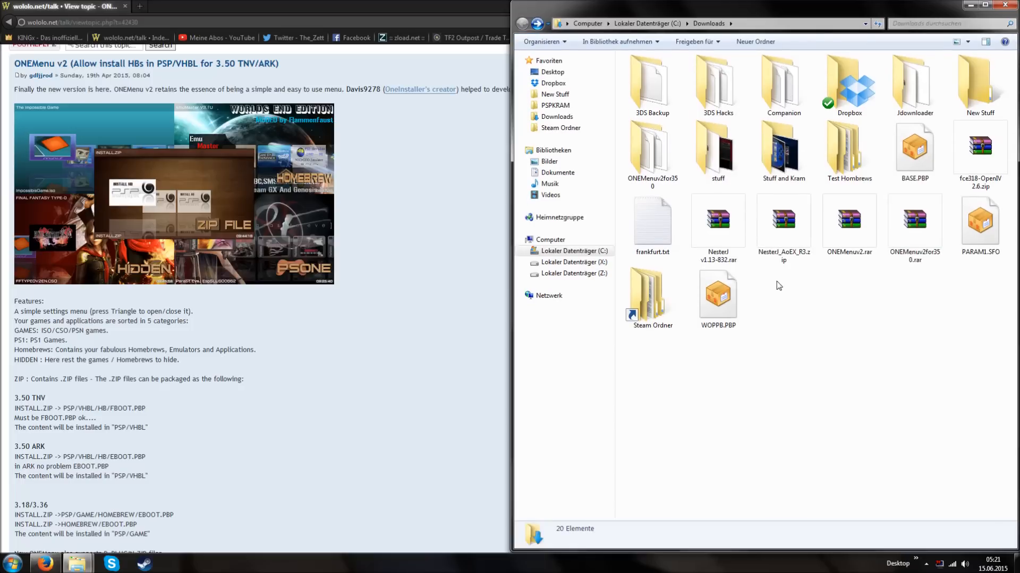
mouse_move(782, 279)
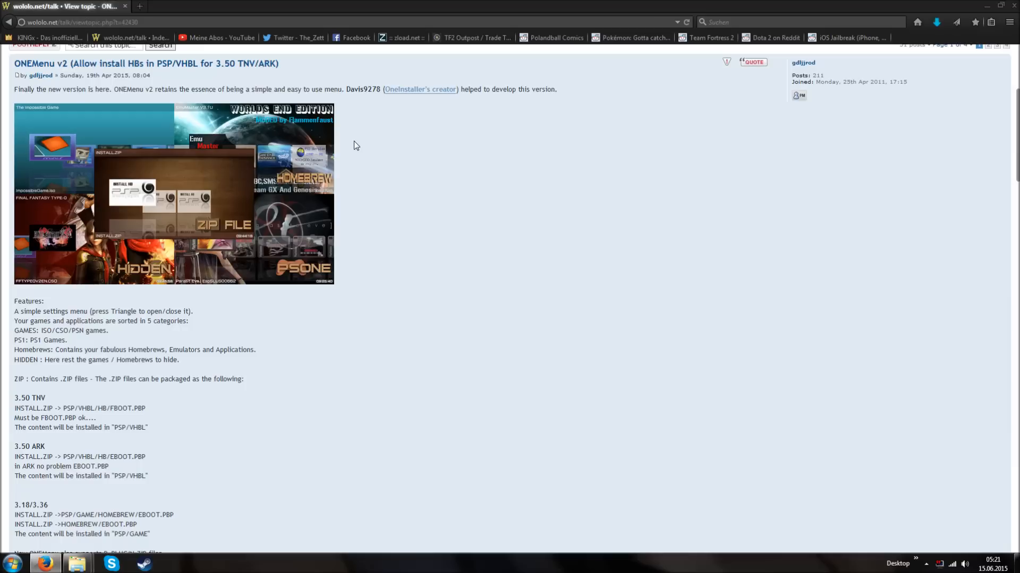
mouse_move(366, 162)
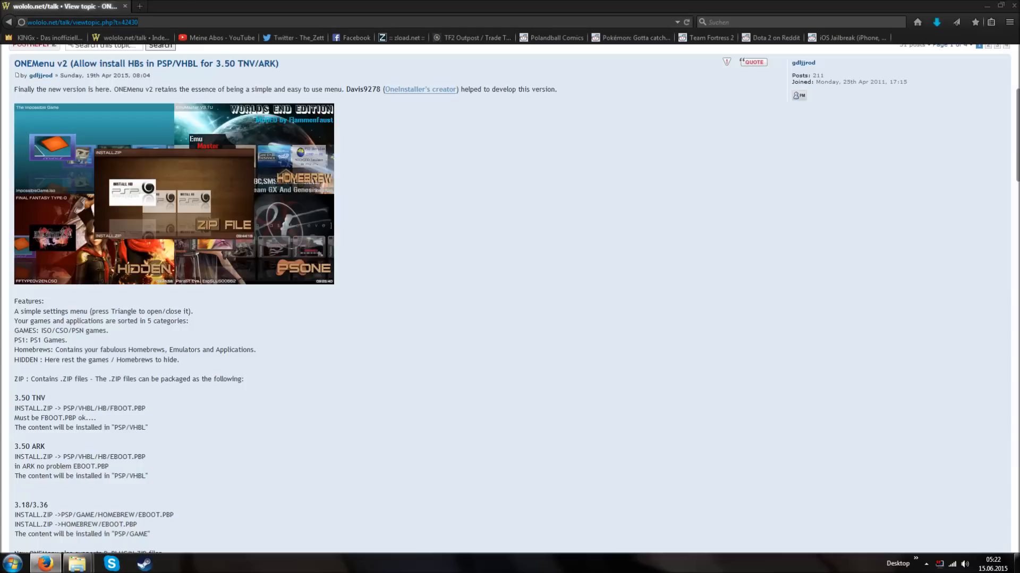
mouse_move(365, 192)
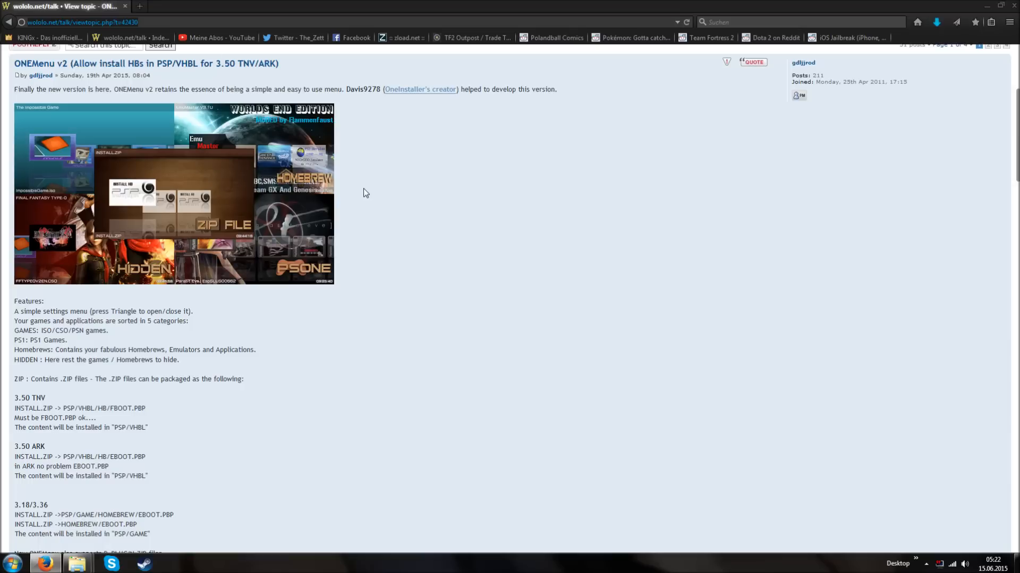
mouse_move(355, 191)
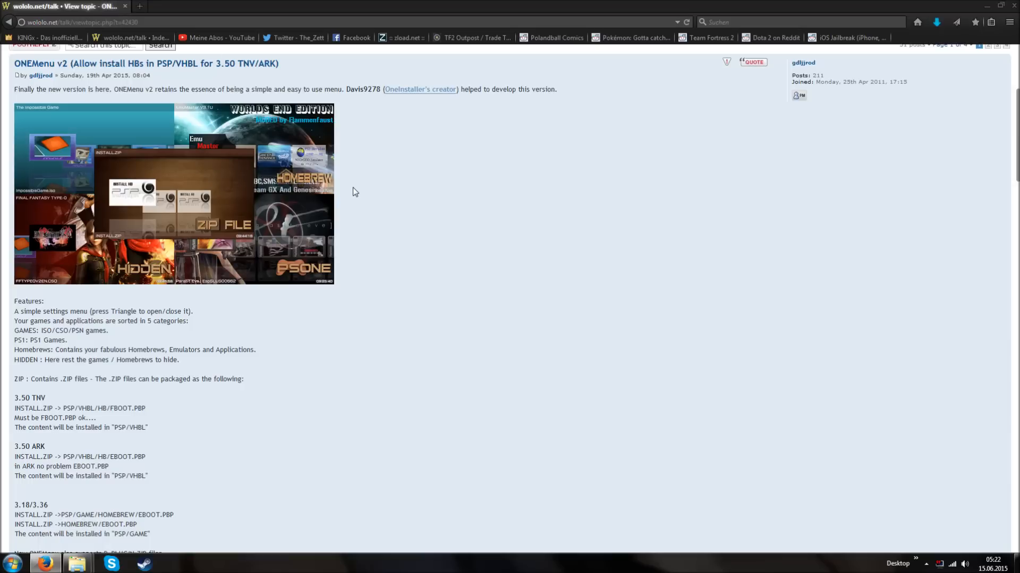
Step: Download the ONEMenu v2 archive from the wololo.net topic and return to the folder windows
scroll(down, 3)
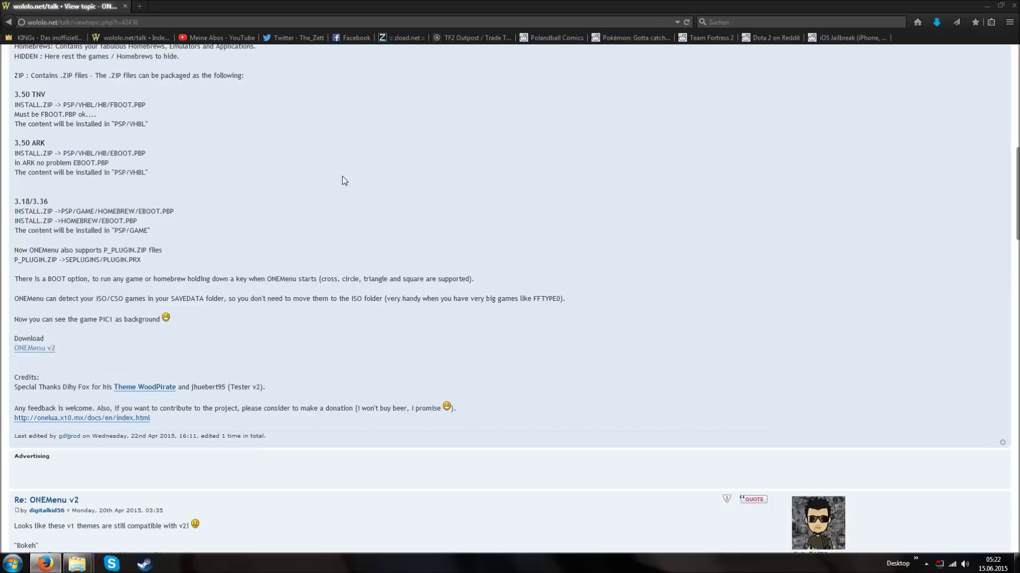
mouse_move(35, 347)
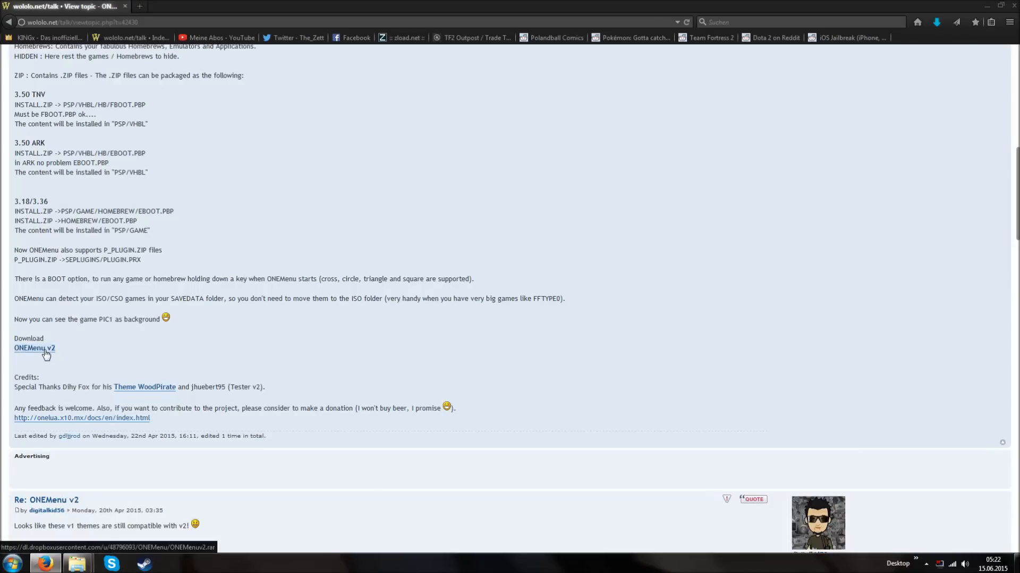
click(34, 348)
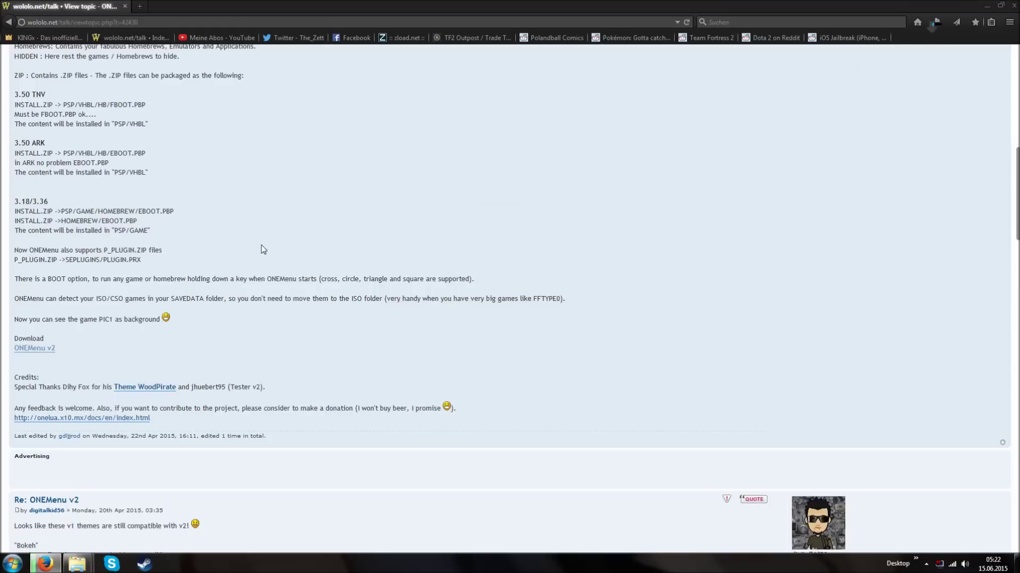
scroll(up, 3)
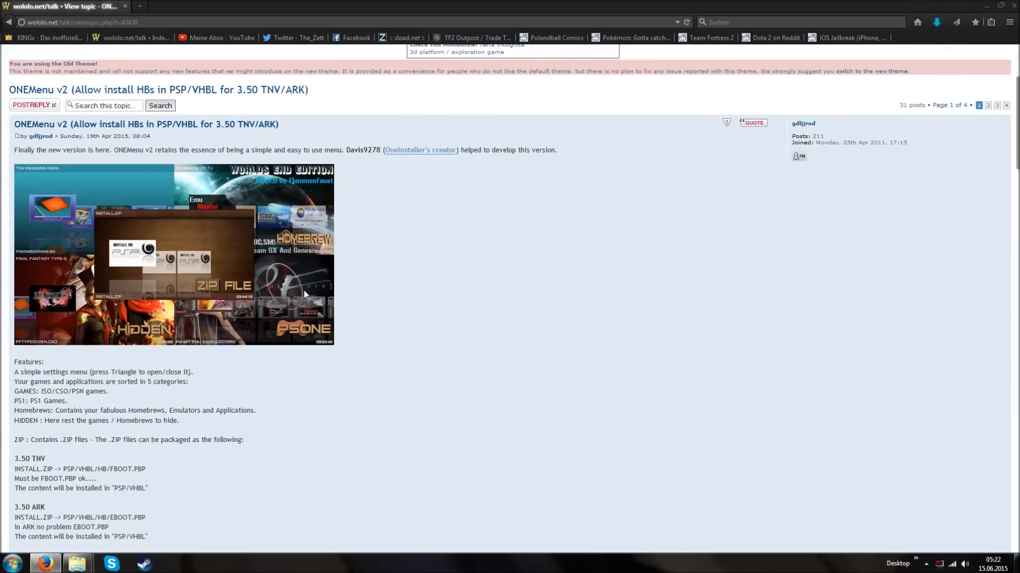
click(76, 563)
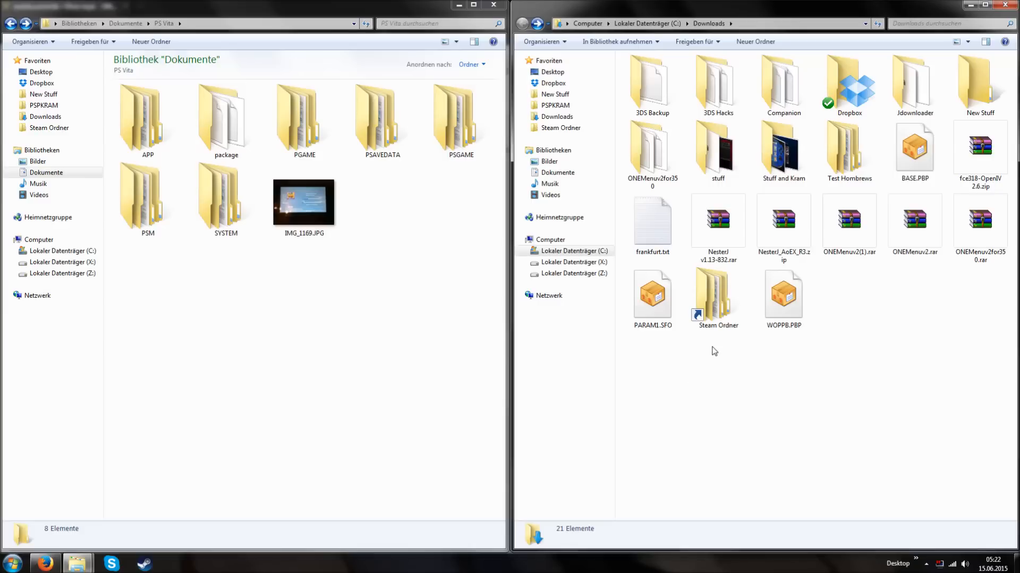
mouse_move(715, 357)
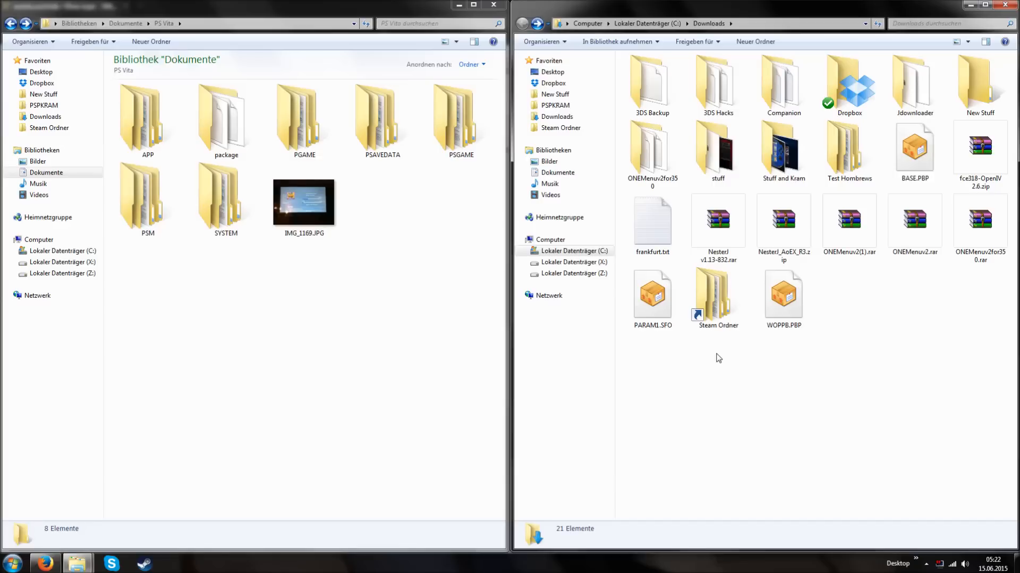
mouse_move(708, 360)
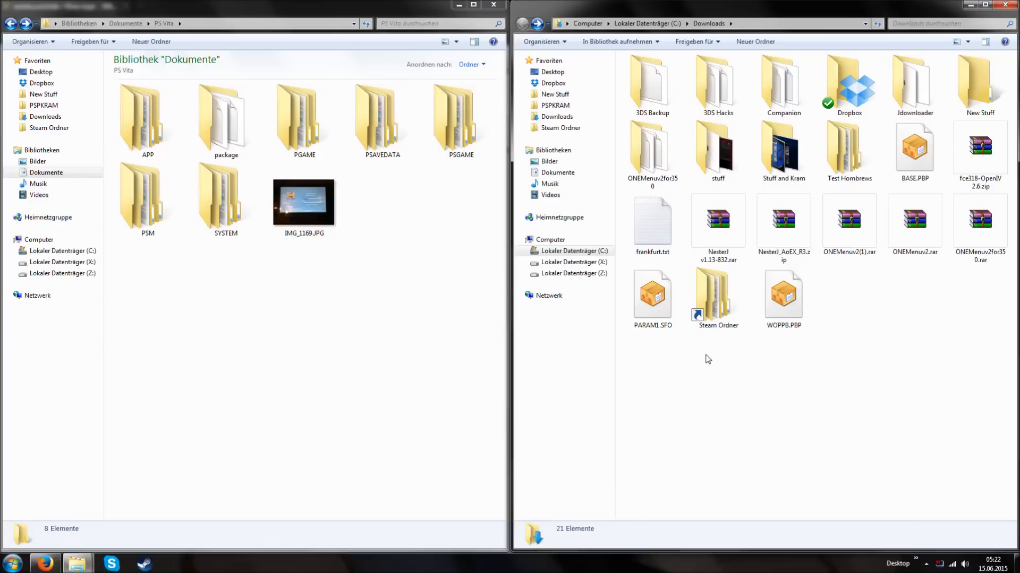
mouse_move(705, 369)
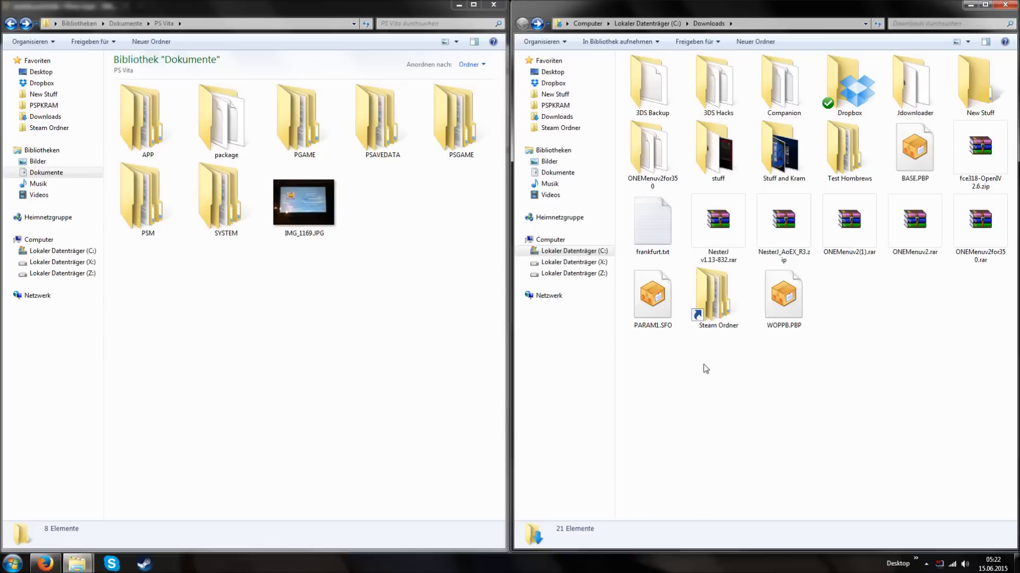
click(382, 117)
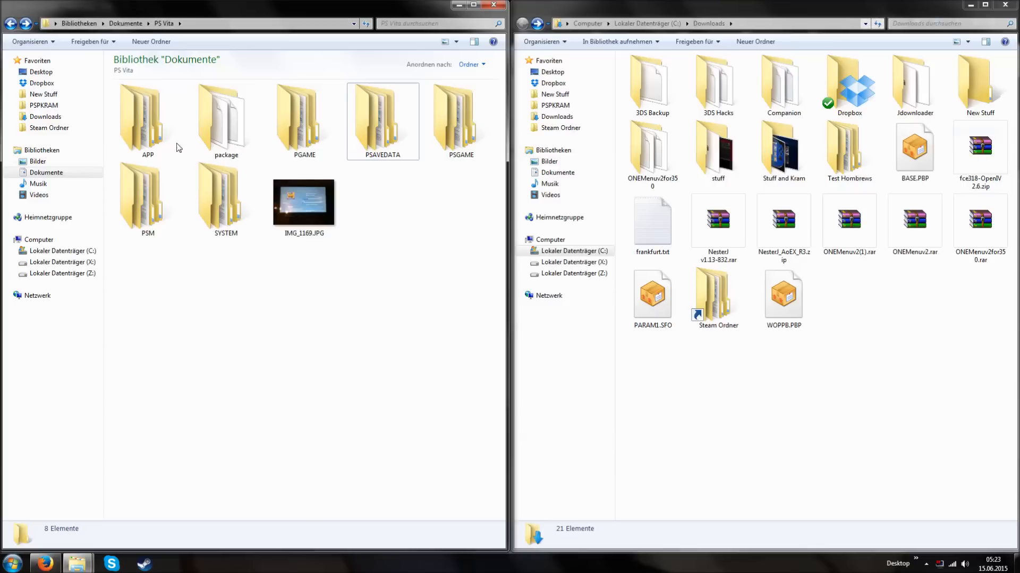
click(195, 24)
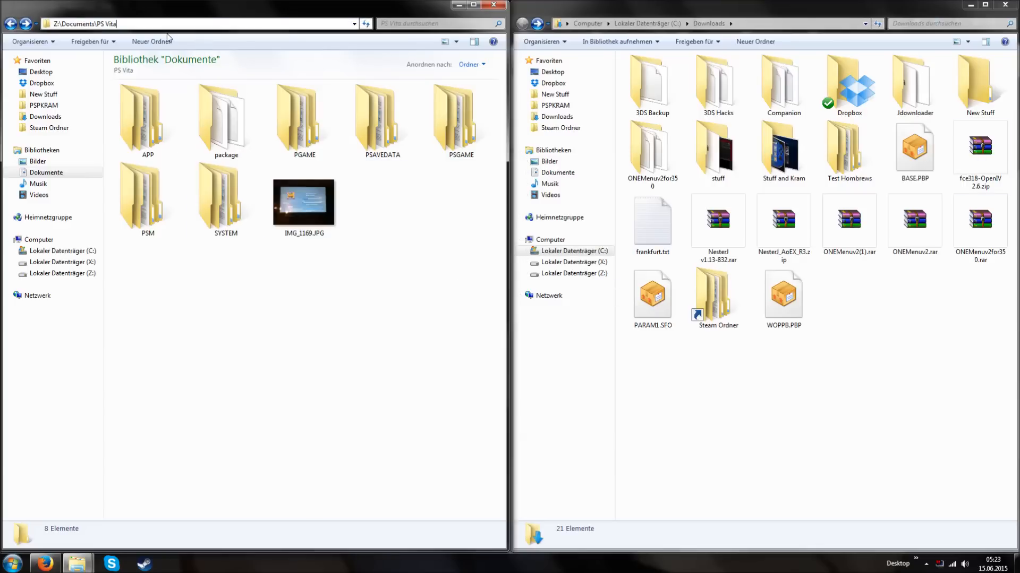
click(382, 121)
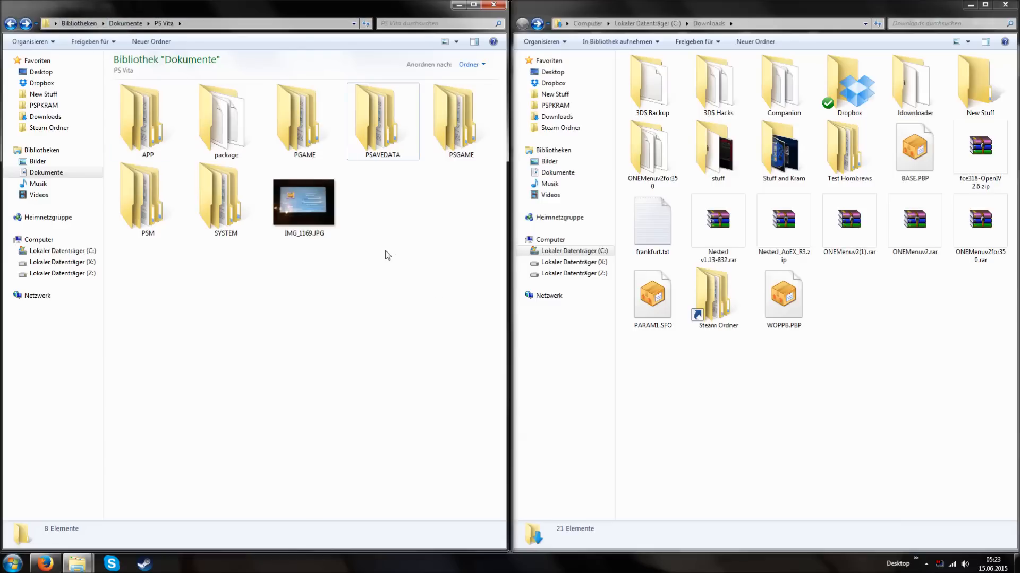
mouse_move(382, 223)
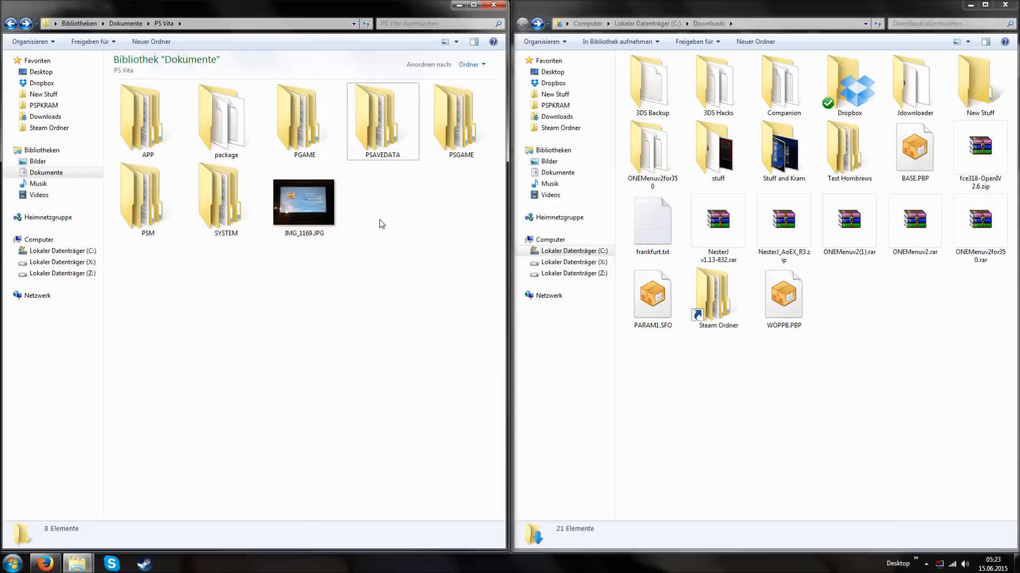
mouse_move(380, 177)
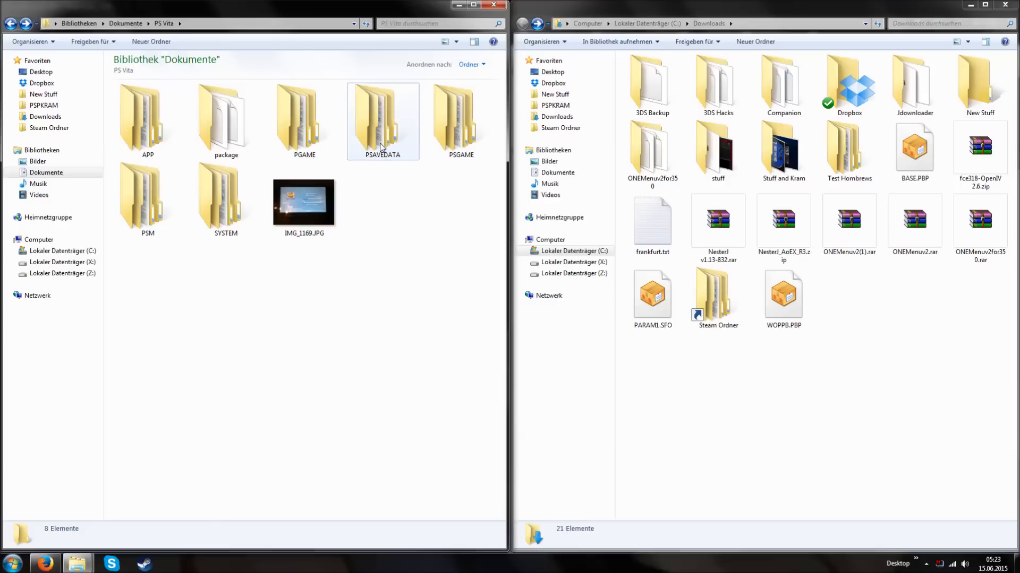
Step: Open PSAVEDATA and scroll through its 60 save folders to find TNV_12345
double_click(382, 121)
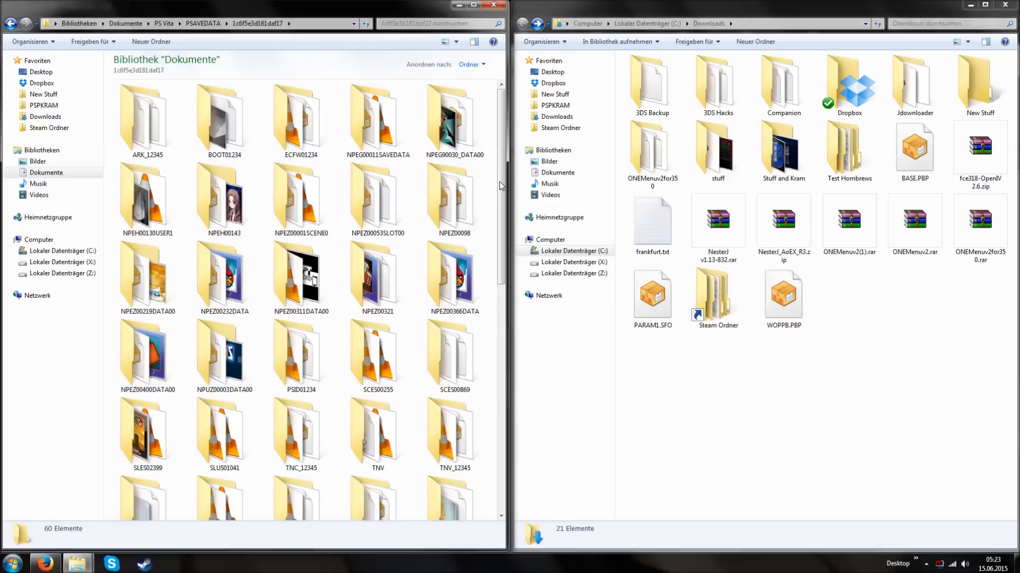
scroll(down, 3)
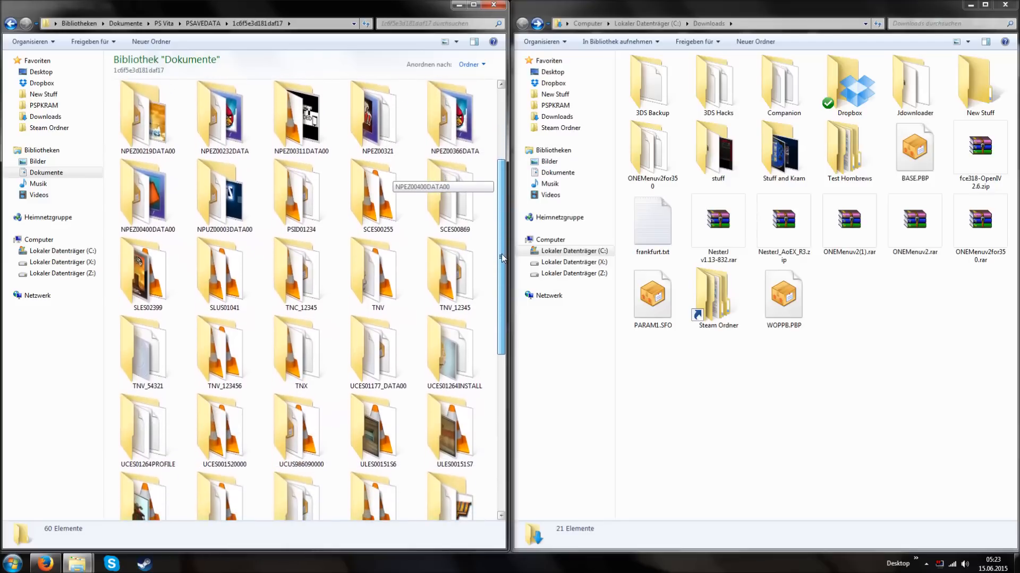
scroll(up, 3)
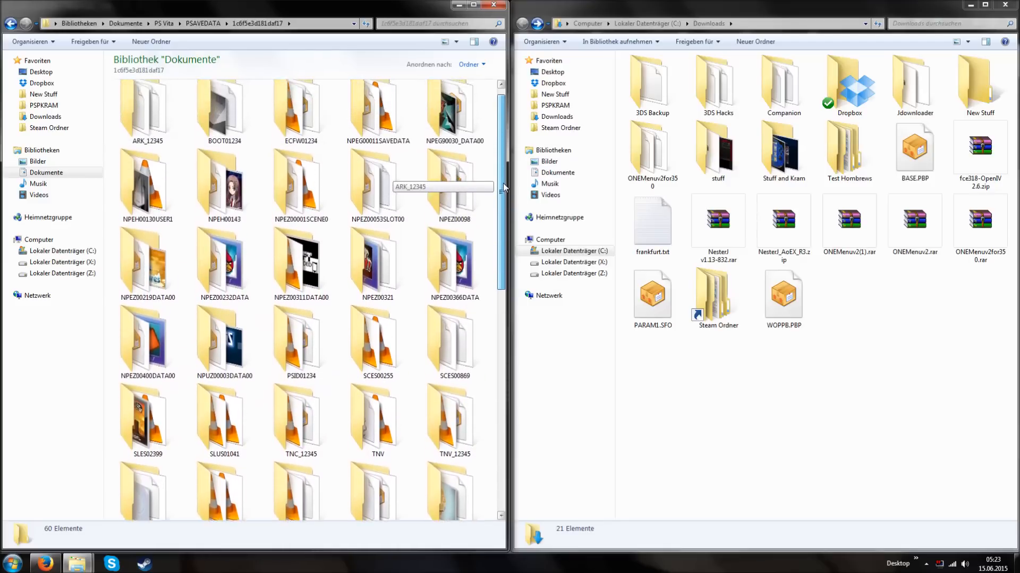
scroll(up, 3)
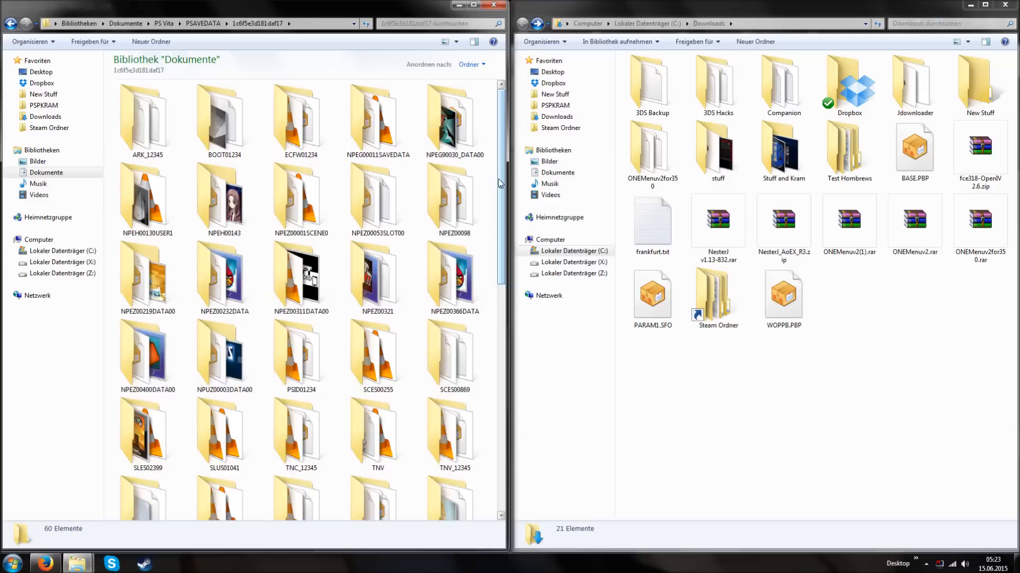
scroll(down, 3)
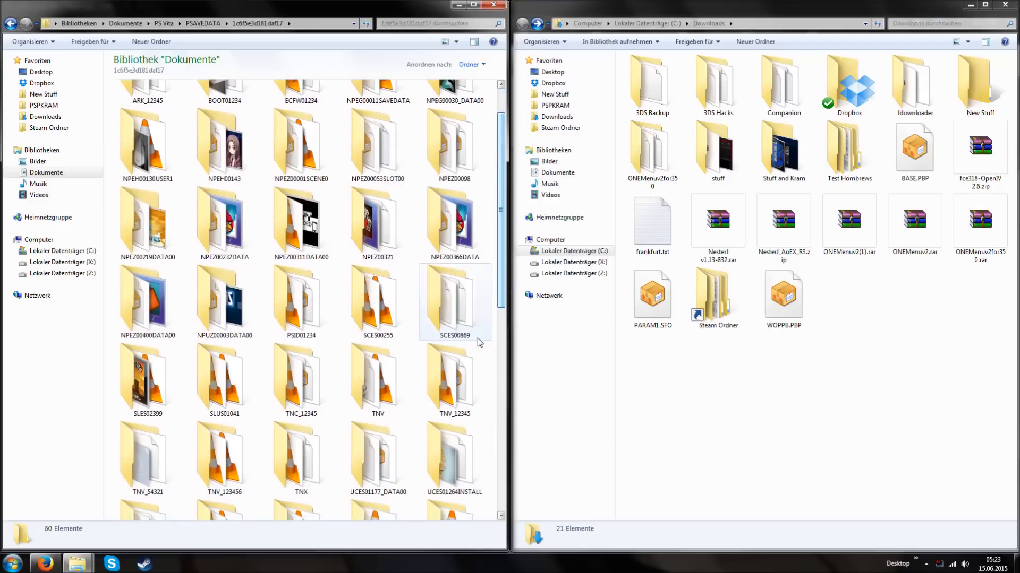
double_click(454, 376)
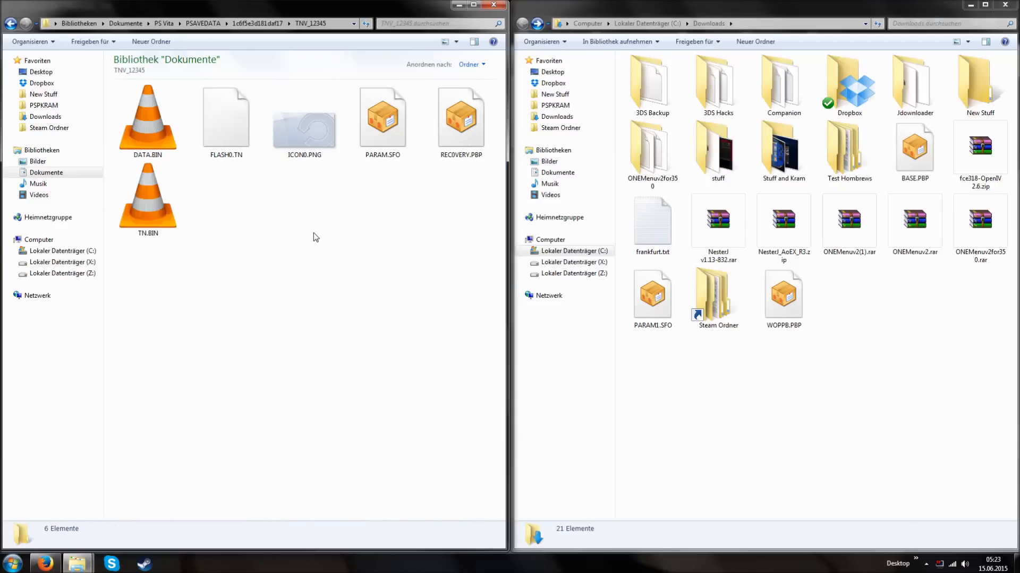
mouse_move(310, 235)
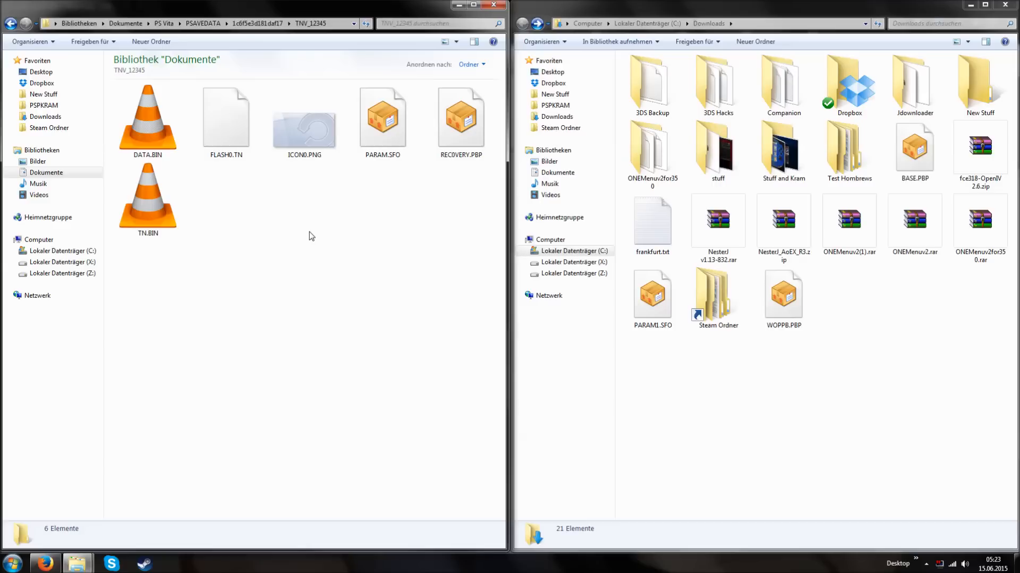
click(383, 117)
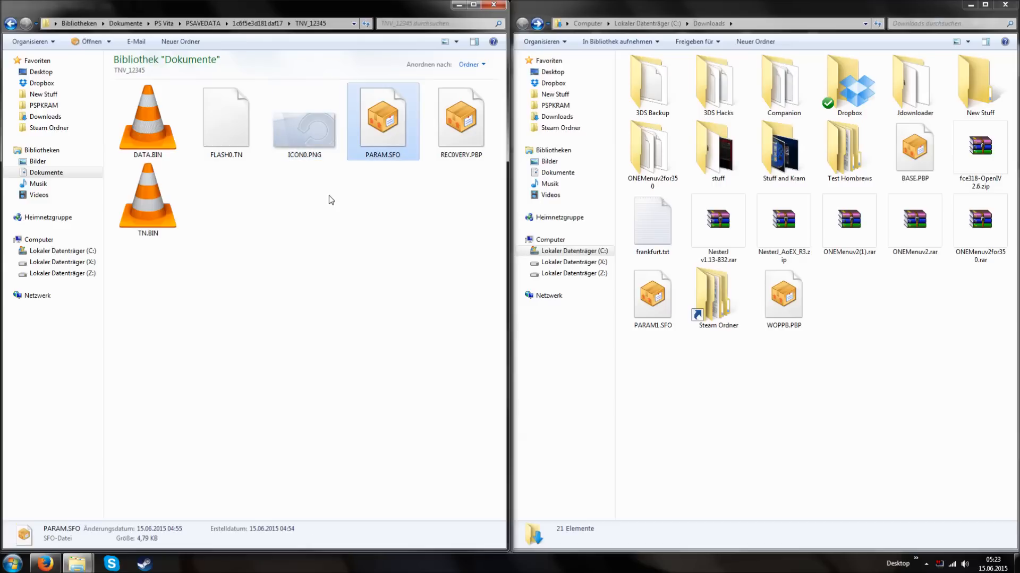
click(147, 200)
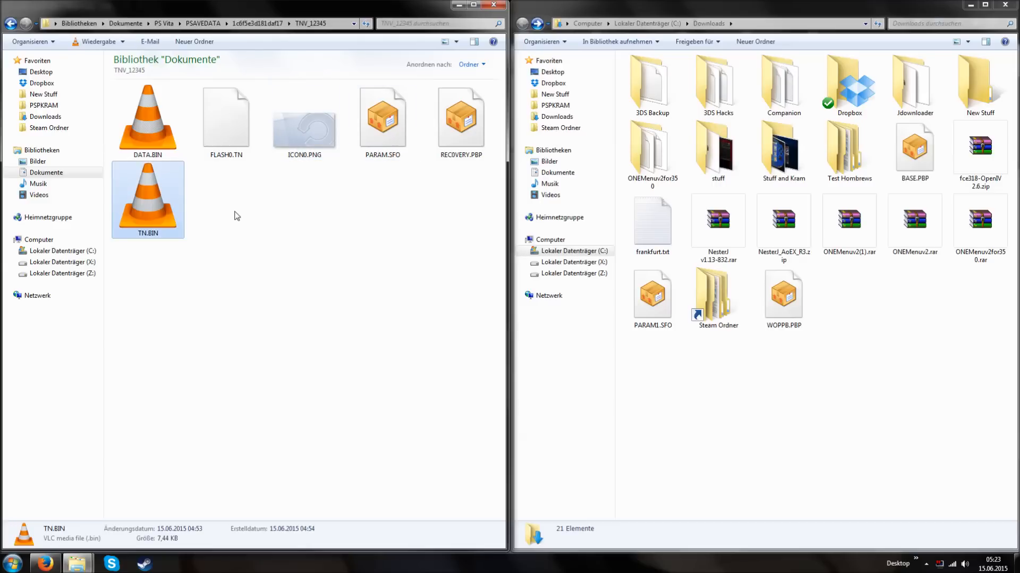
click(226, 117)
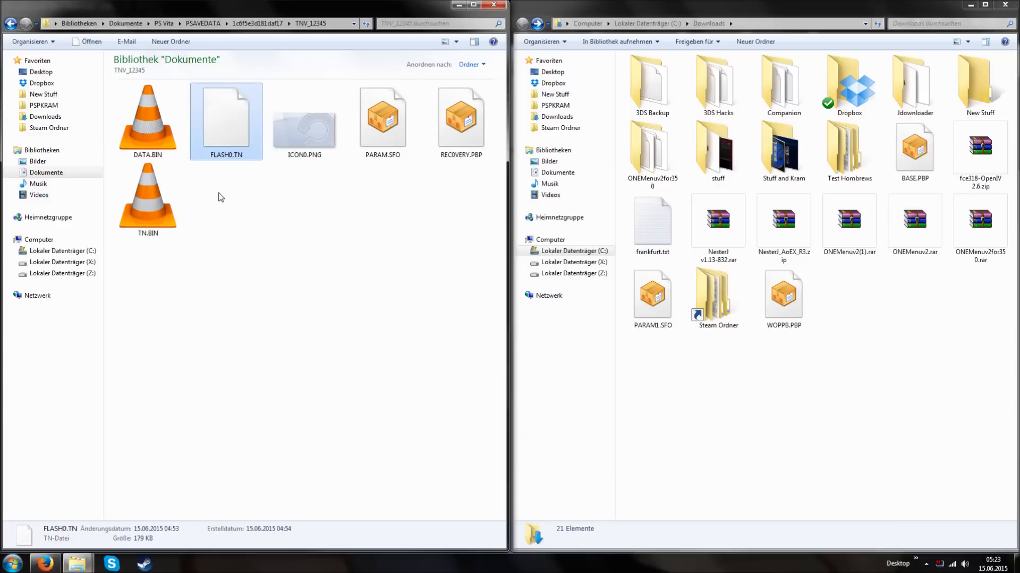
click(251, 221)
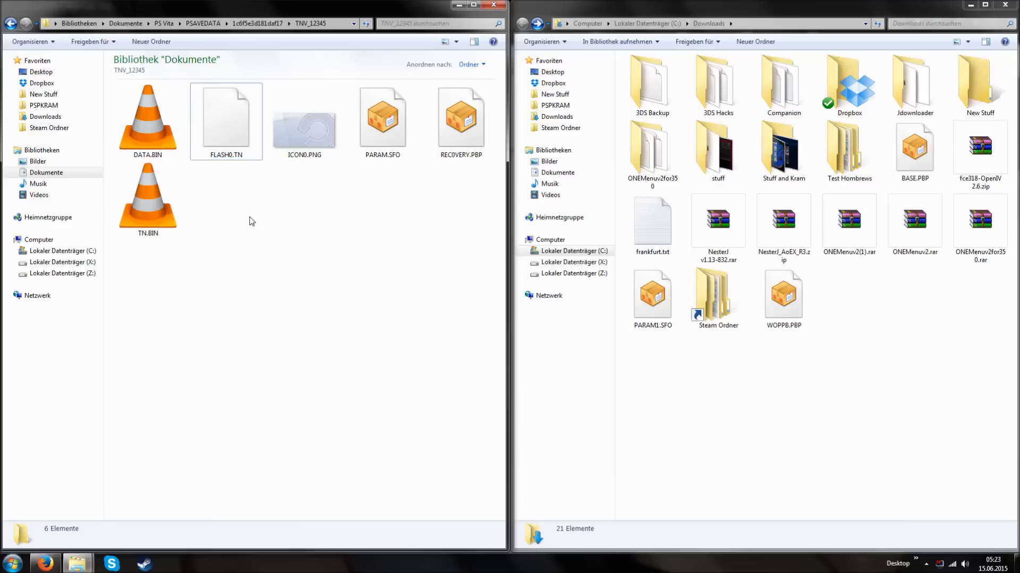
mouse_move(345, 299)
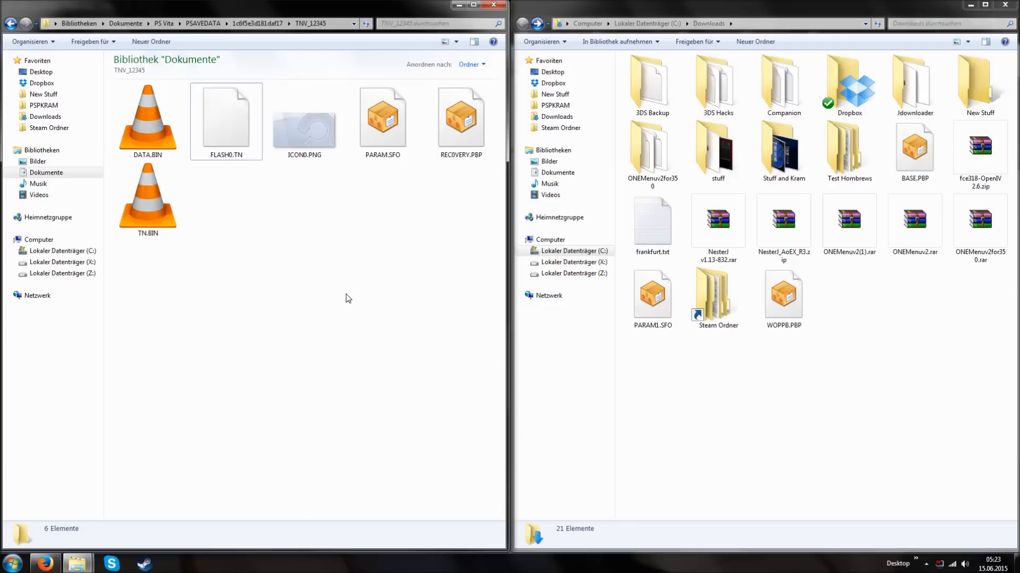
mouse_move(916, 242)
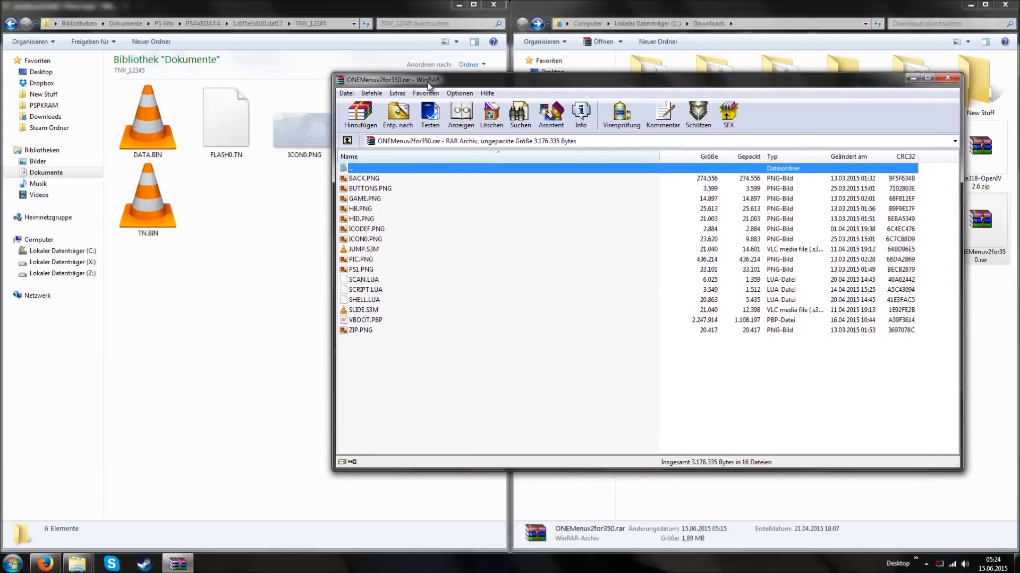
Step: Select every file in the ONEMenuv2for350 archive for copying into TNV_12345
click(361, 330)
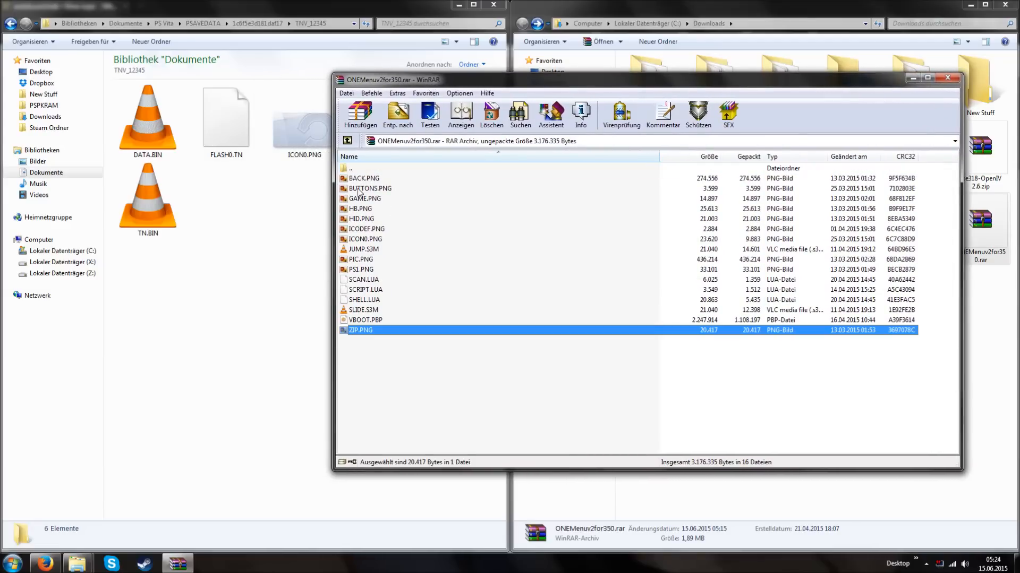
key(ctrl+a)
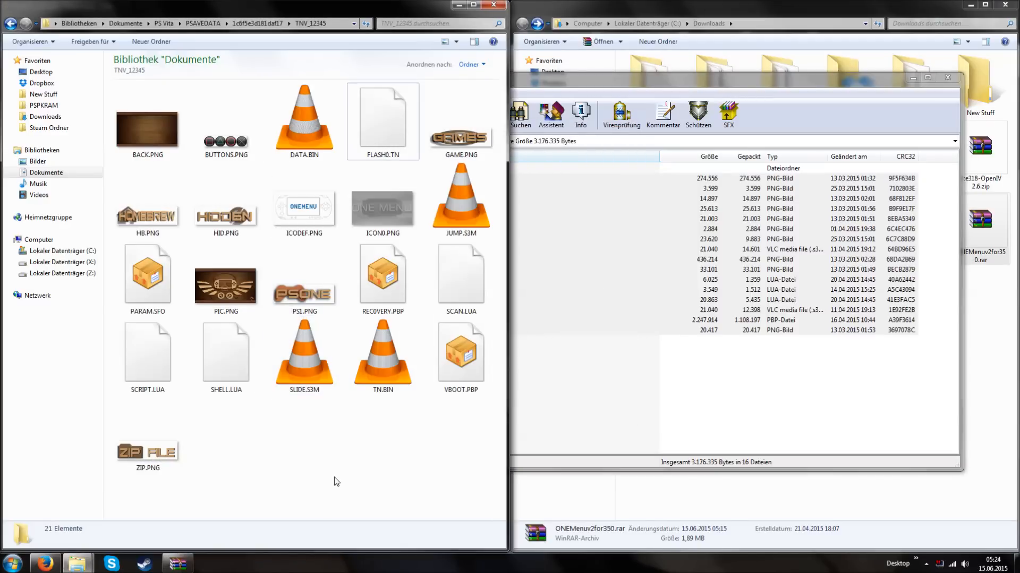
mouse_move(344, 466)
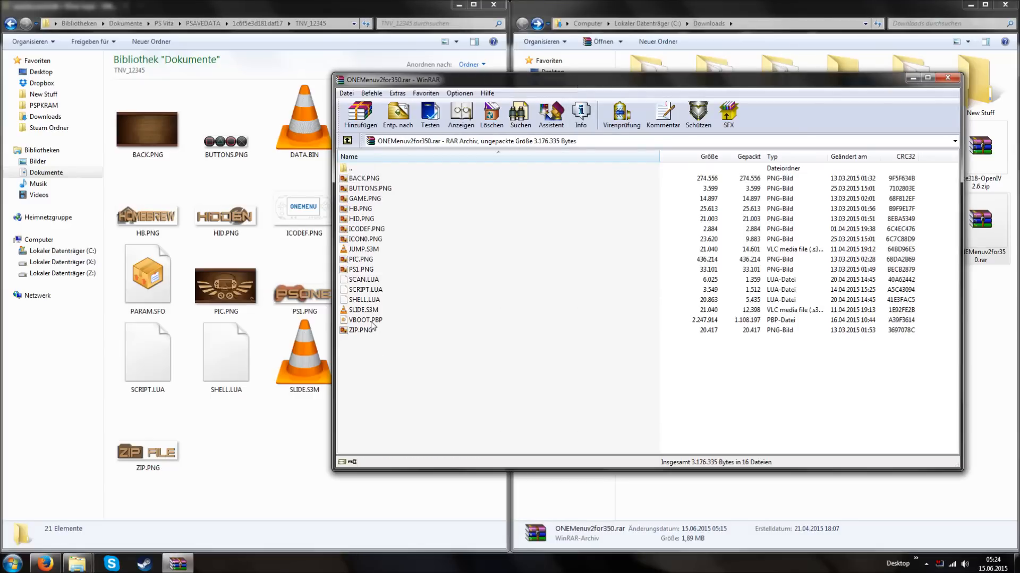
Step: Close WinRAR and rename the copied VBOOT.PBP to RECOVERY.PBP in TNV_12345
click(365, 320)
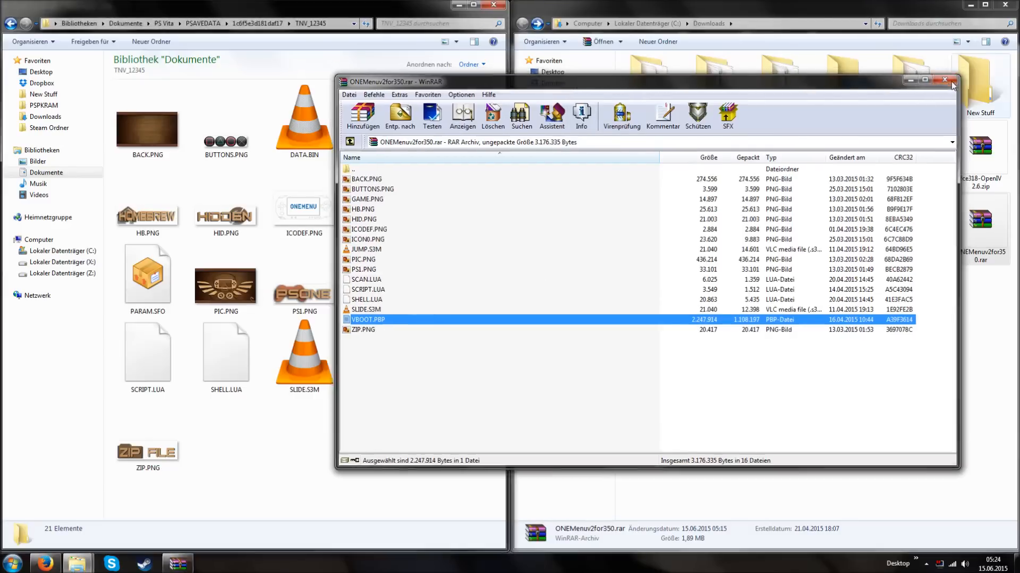
click(945, 80)
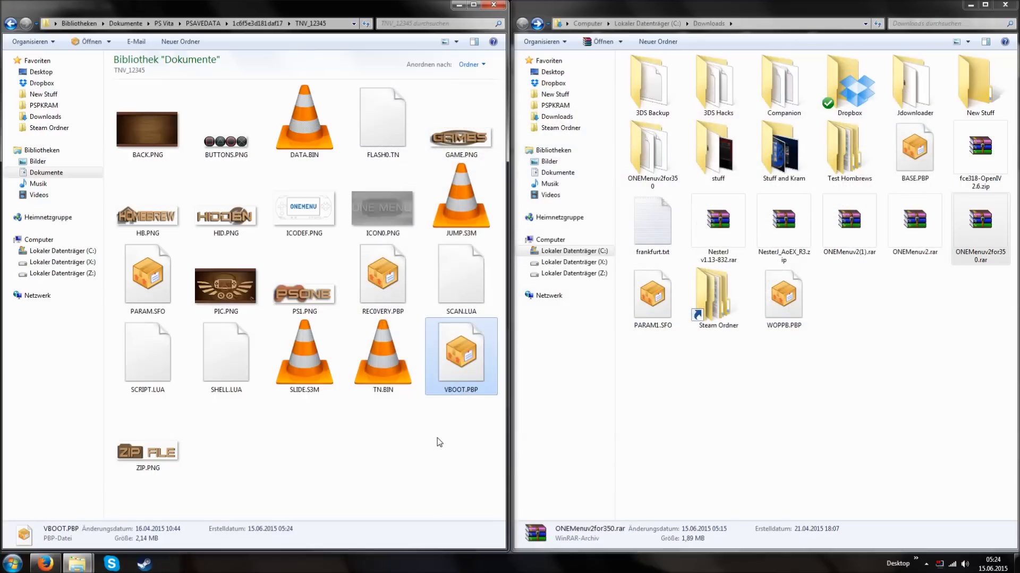
click(460, 390)
text(RECOVERY)
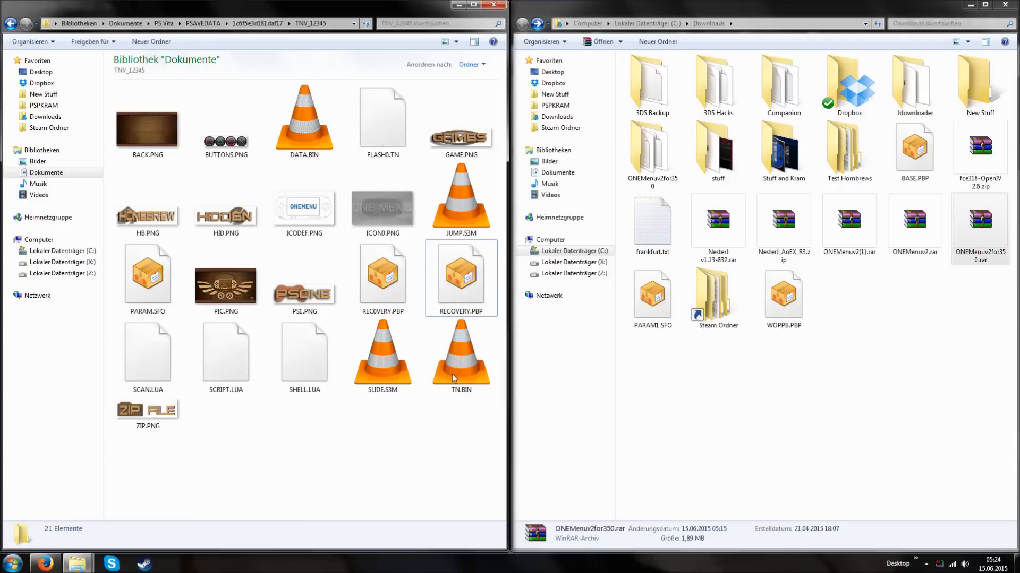
click(461, 270)
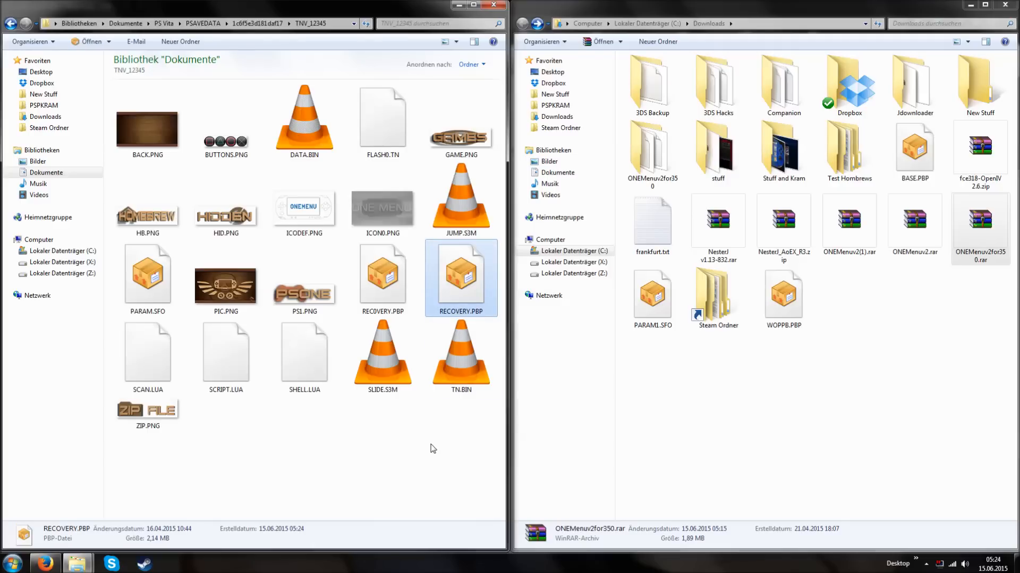
click(409, 433)
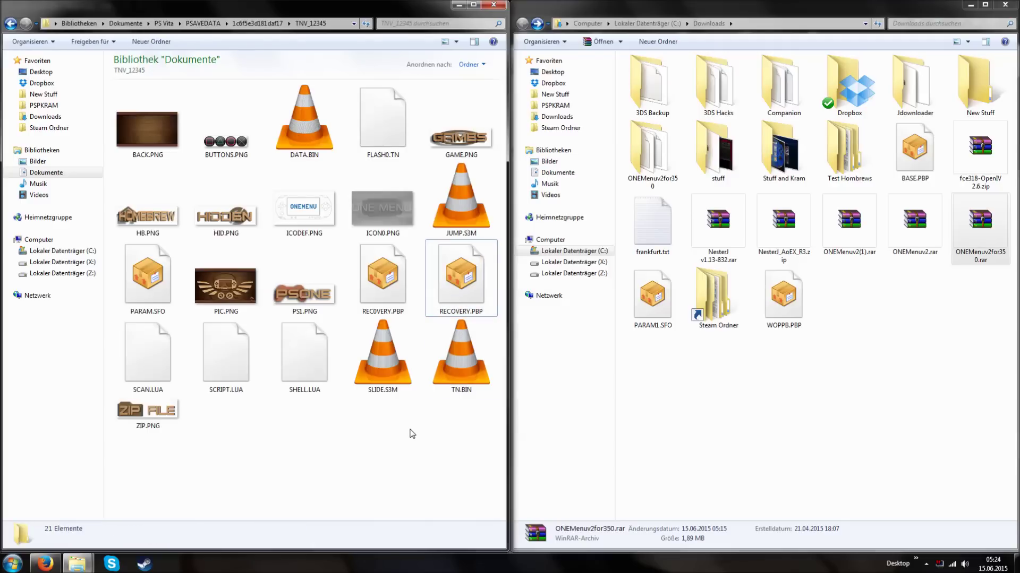
click(715, 383)
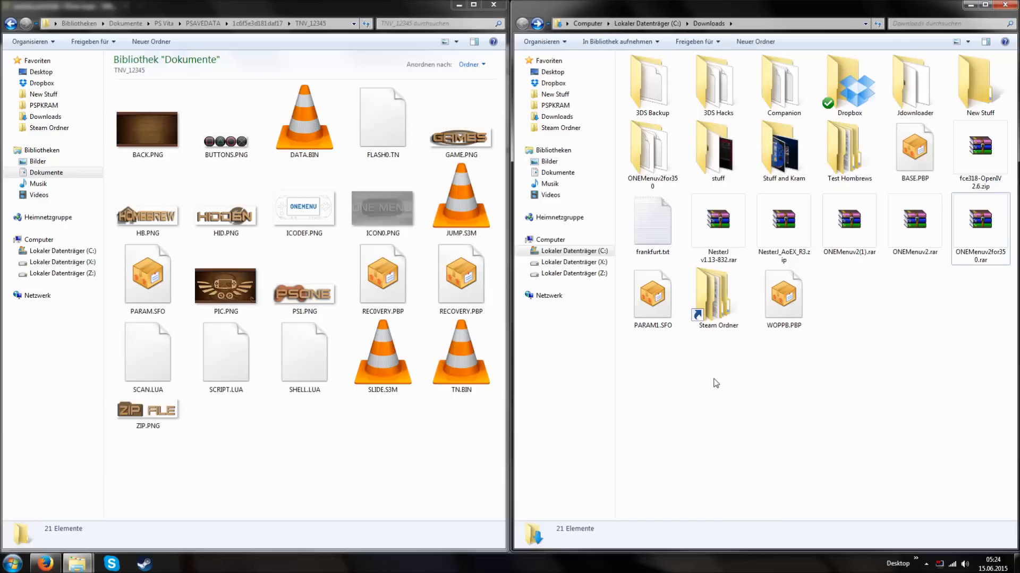
mouse_move(767, 360)
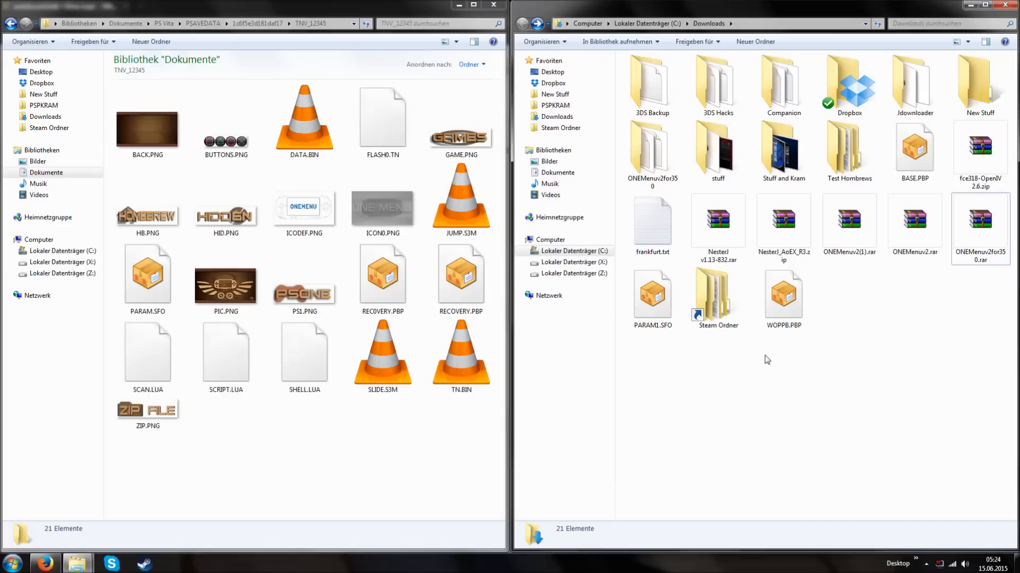
Step: Open NesterJ v1.13-832.rar in WinRAR and select its NesterJ v1.13 folder
double_click(716, 221)
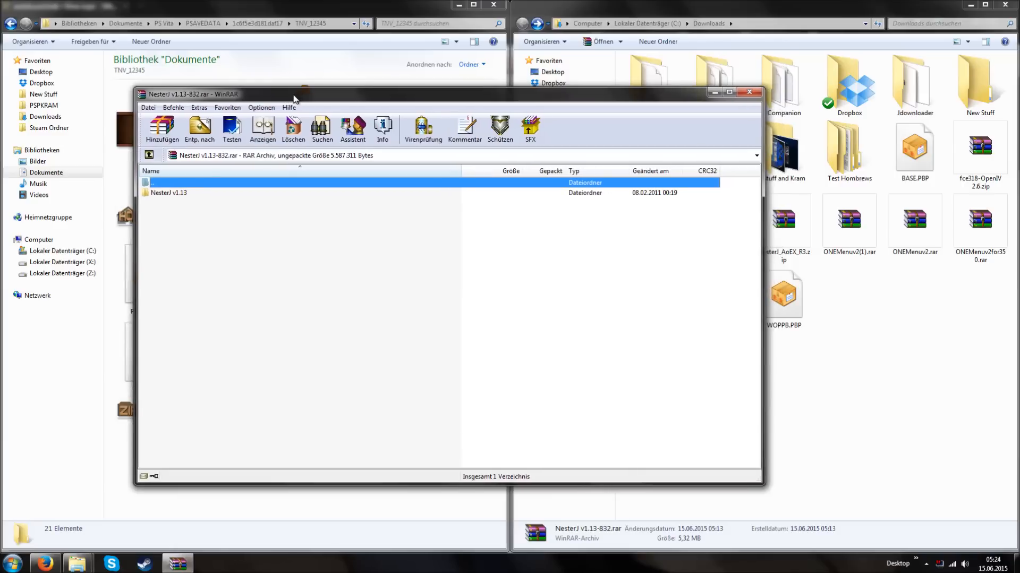
mouse_move(189, 196)
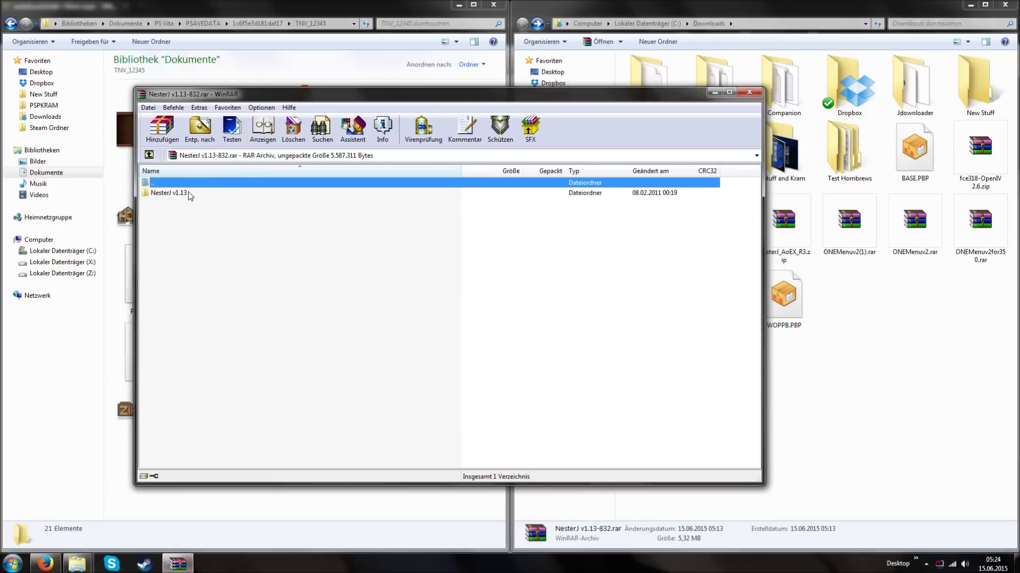
click(169, 192)
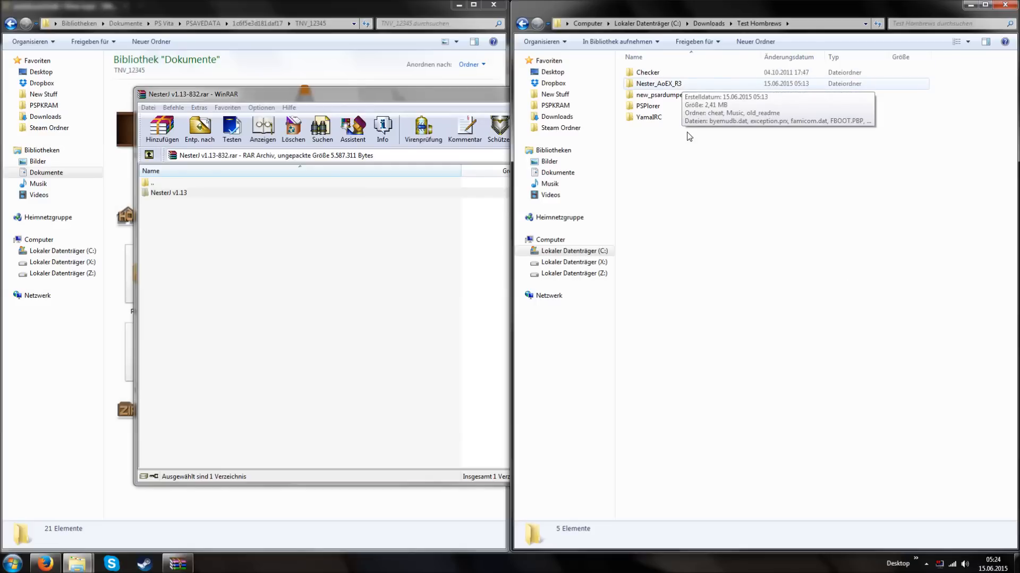
Step: Browse the YamaIRC and Checker homebrew folders and start renaming Checker's EBOOT.PBP
click(659, 95)
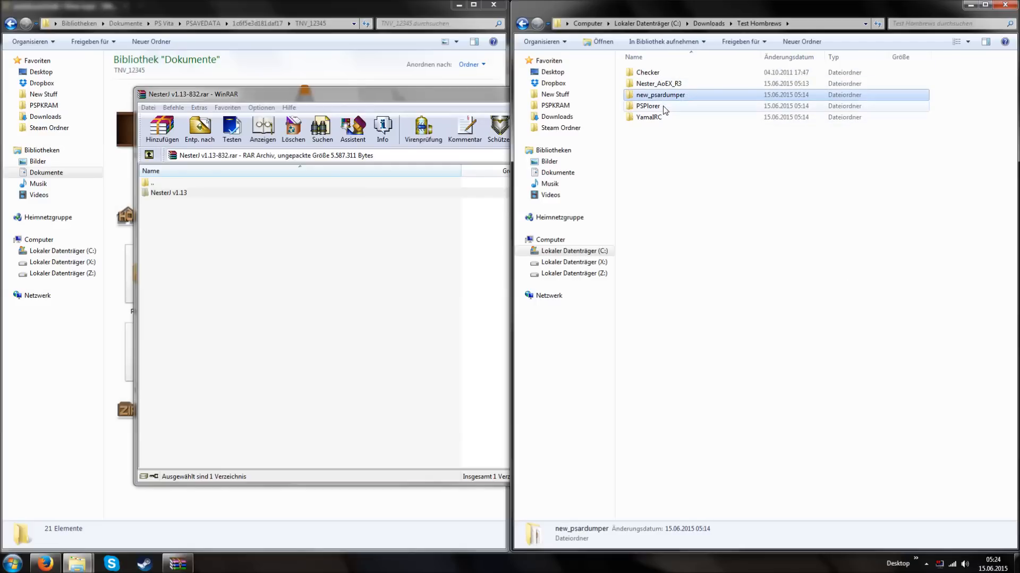
click(648, 117)
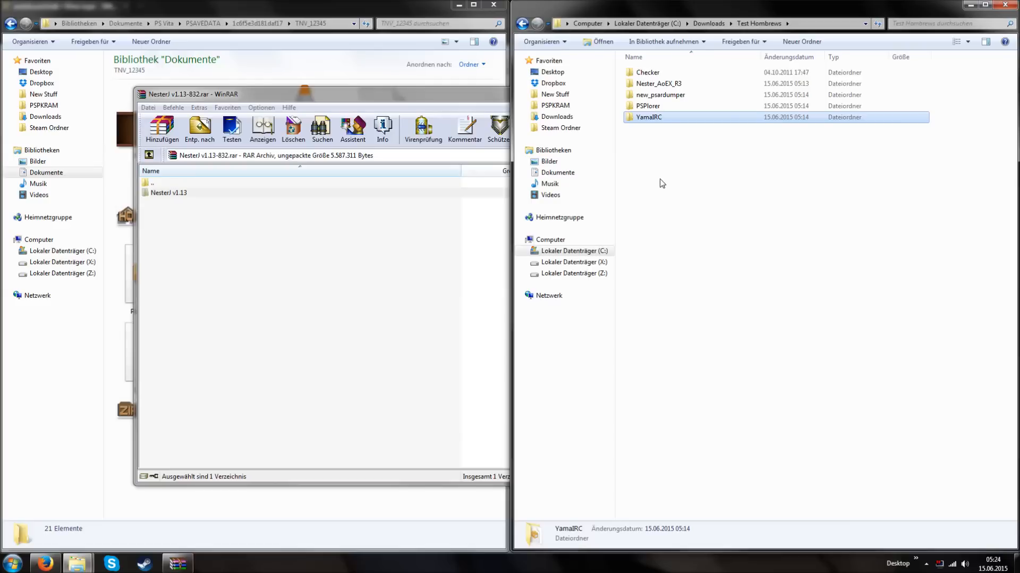
double_click(648, 116)
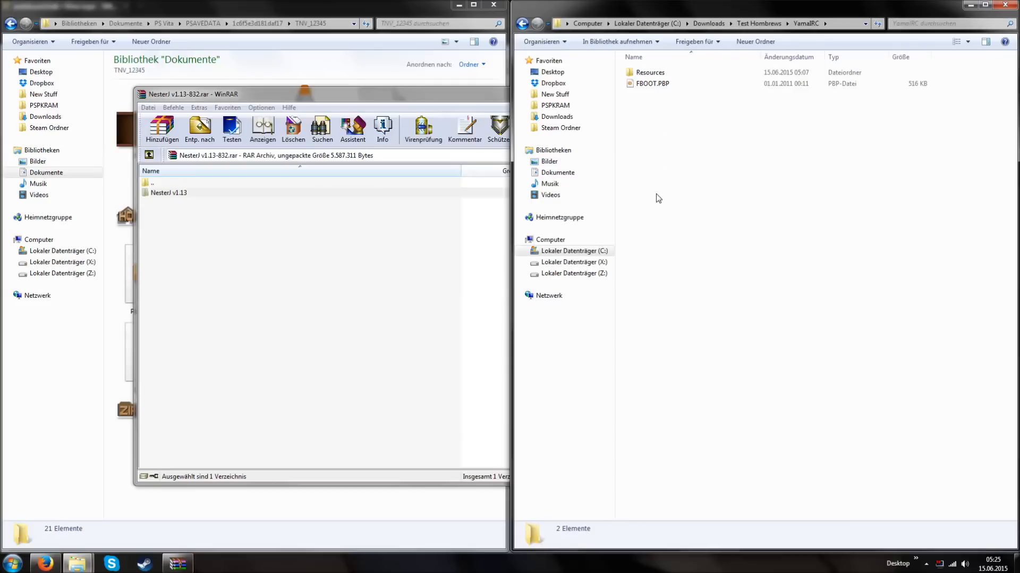
click(652, 83)
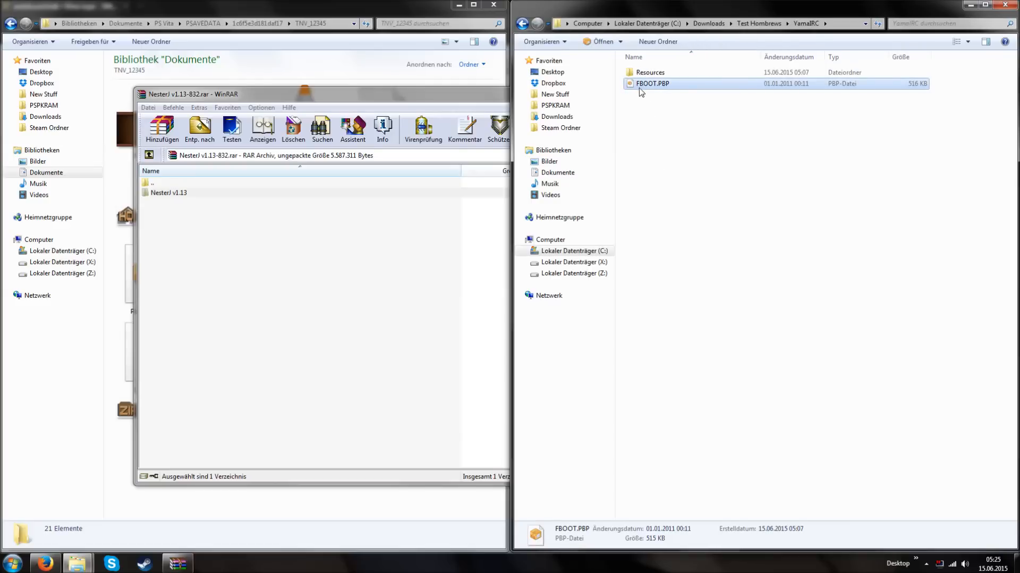
mouse_move(660, 168)
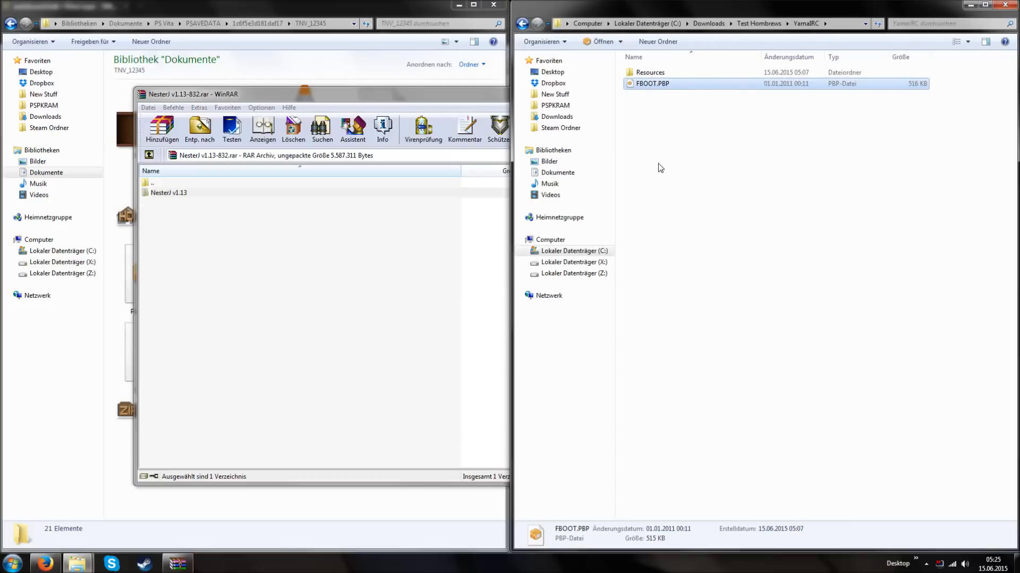
mouse_move(661, 173)
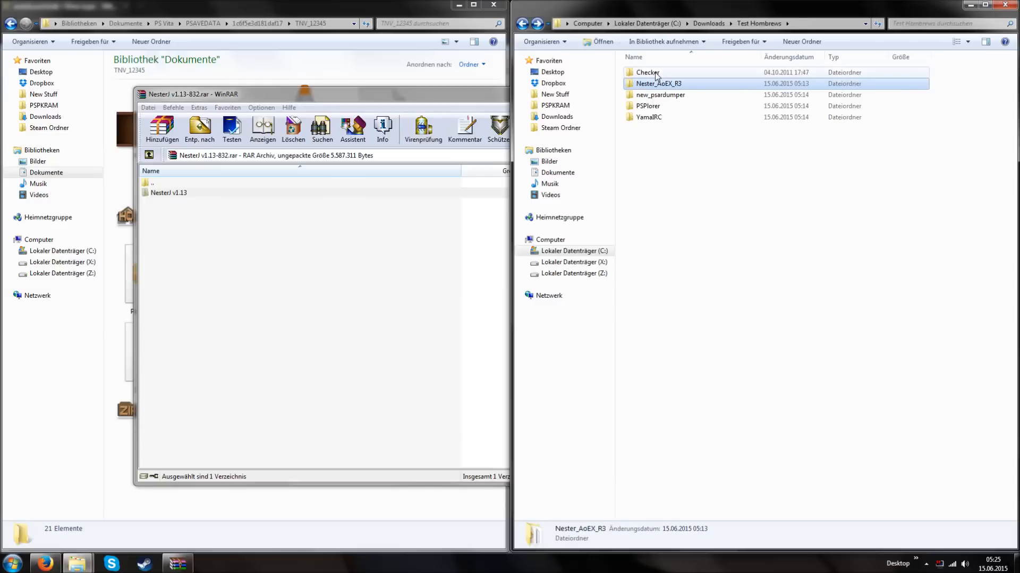
double_click(646, 72)
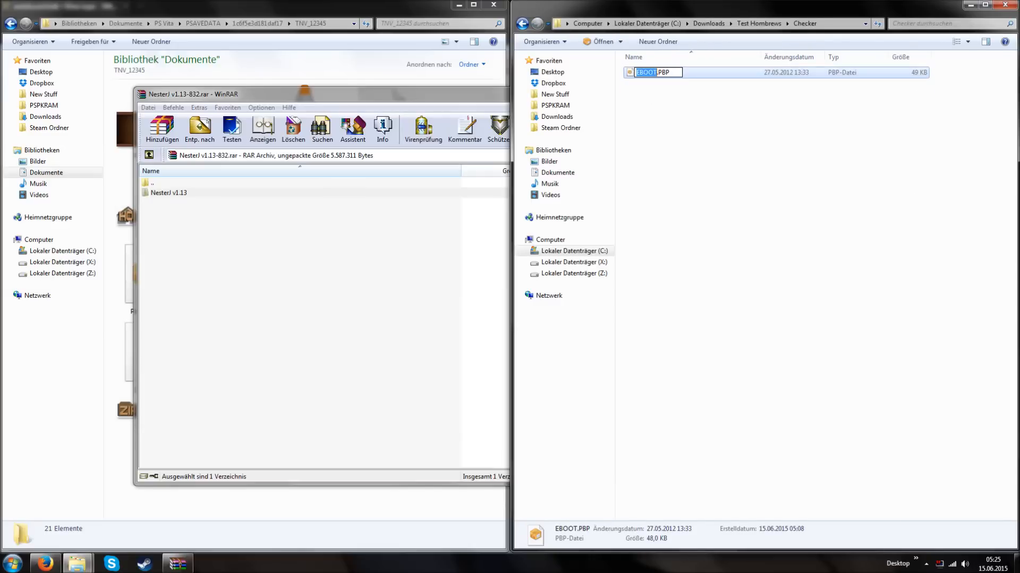
click(529, 23)
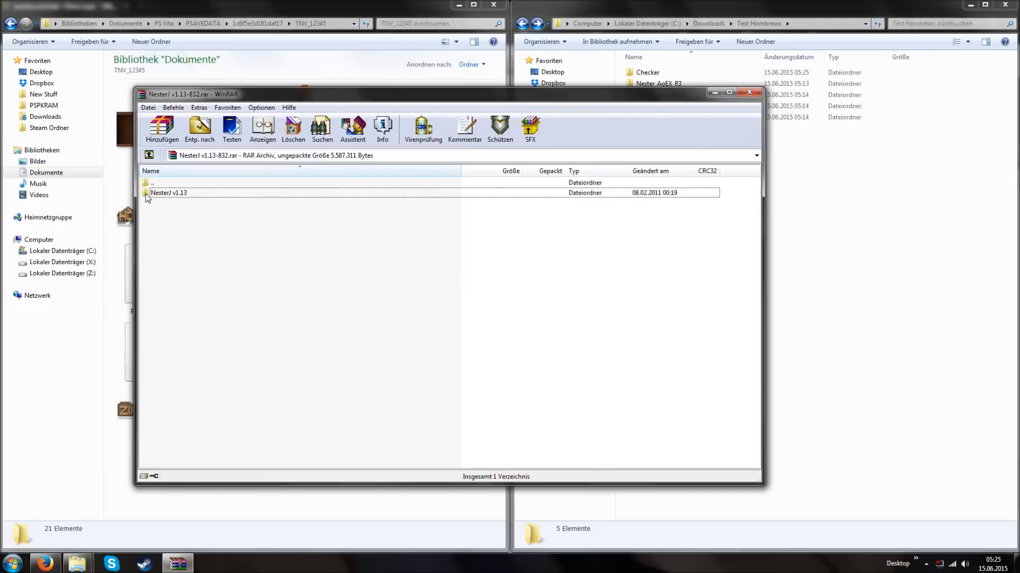
Step: Inspect NesterJ v1.13 in WinRAR, go back up, and extract it into Test Hombrews
double_click(168, 192)
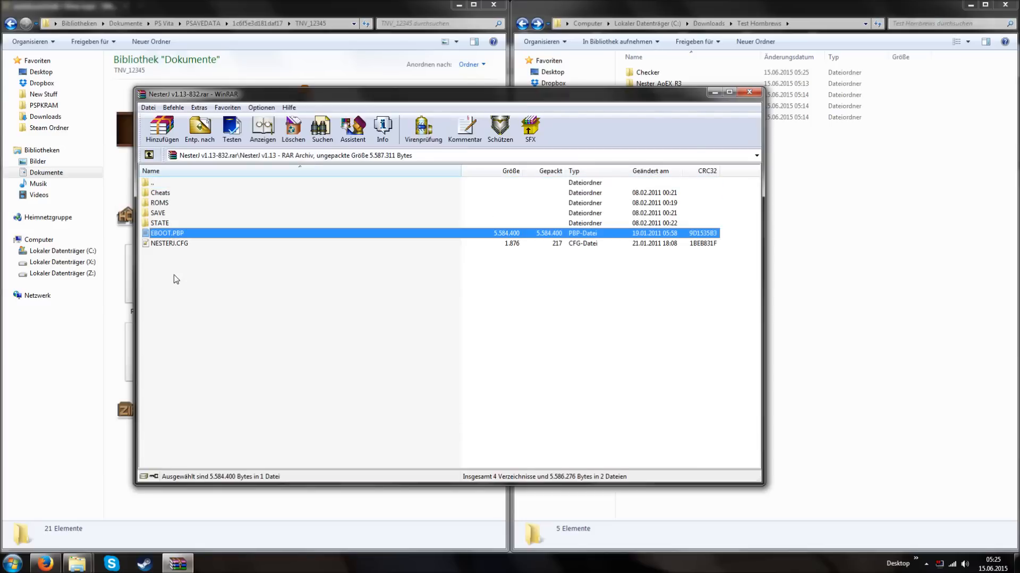
double_click(159, 202)
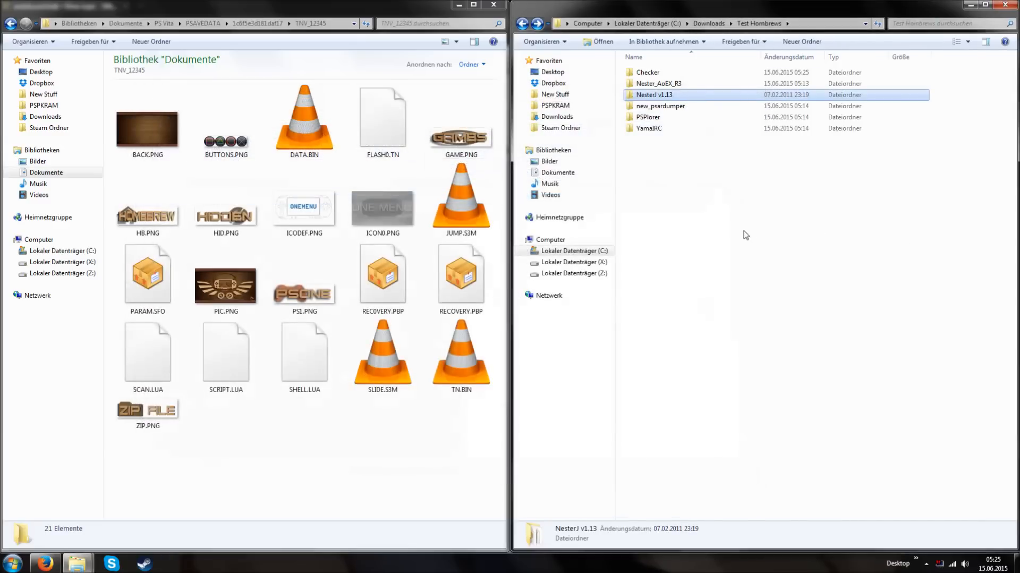
Step: Open NesterJ v1.13, select its EBOOT.PBP, and go back to Test Hombrews
double_click(654, 94)
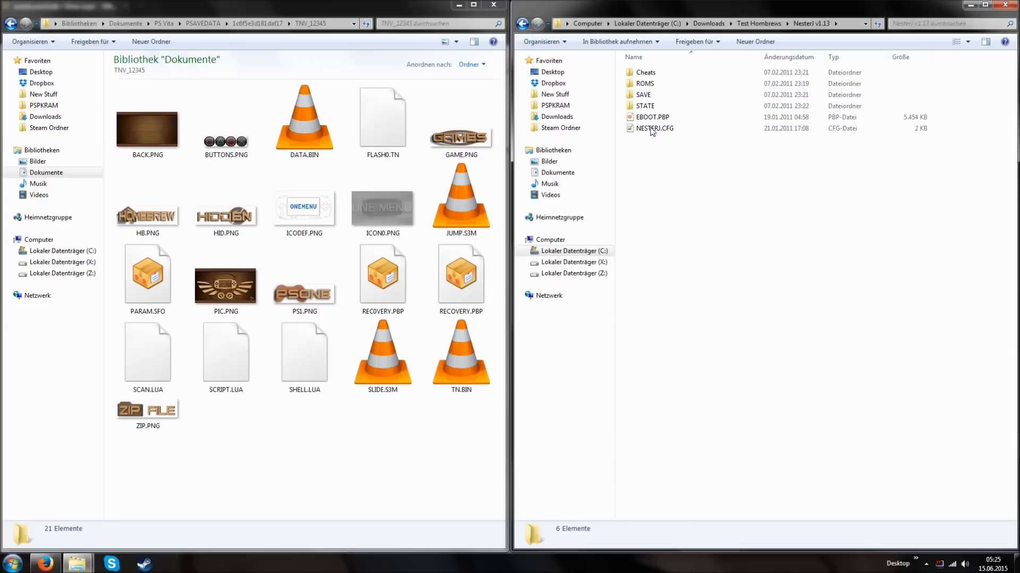
click(651, 117)
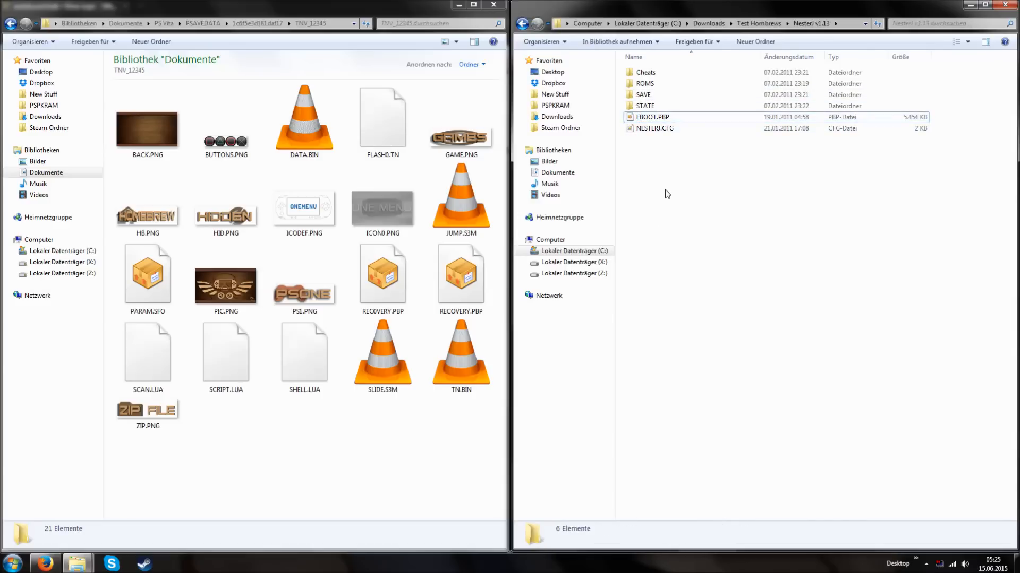
click(522, 23)
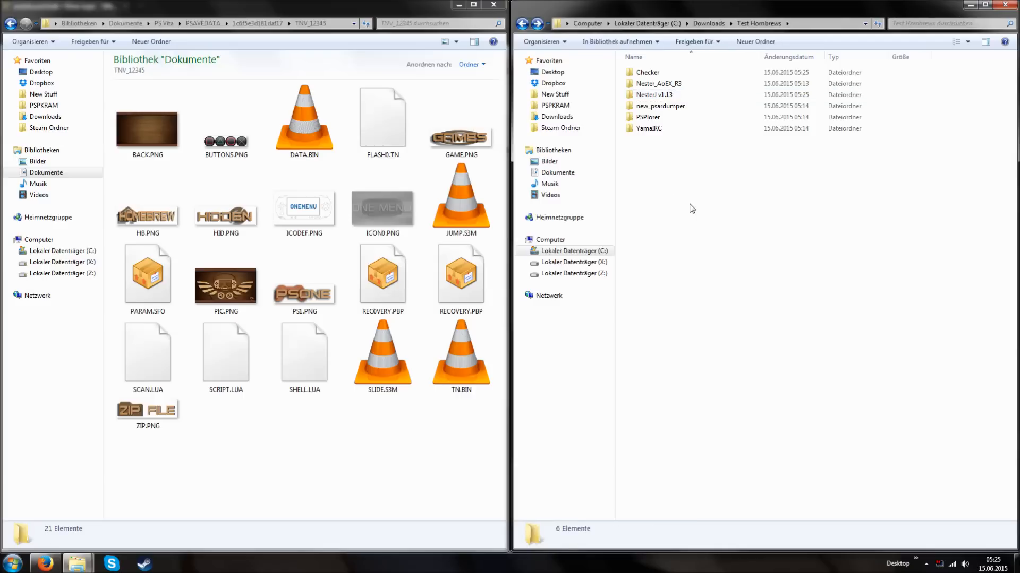
mouse_move(706, 215)
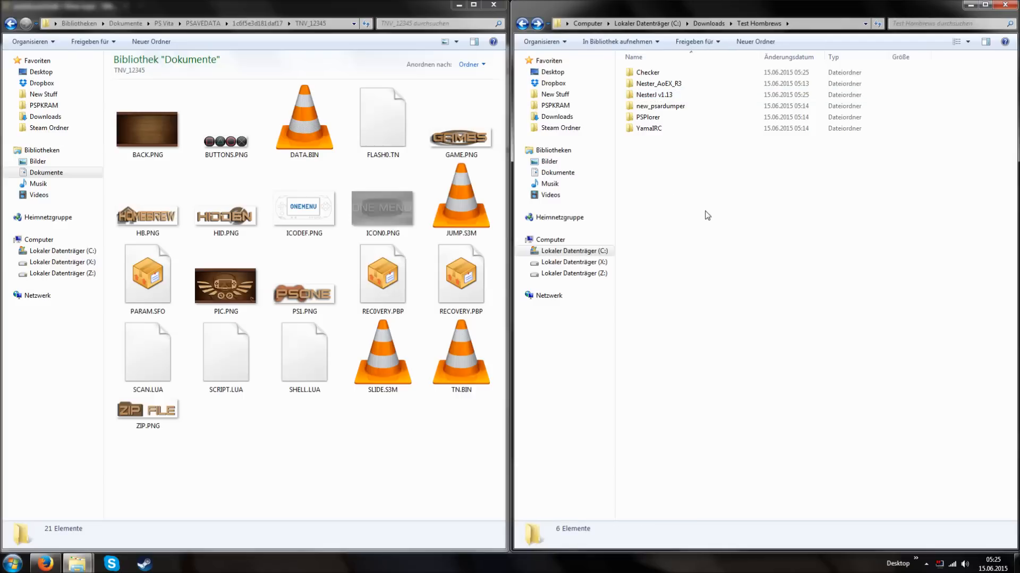
mouse_move(667, 195)
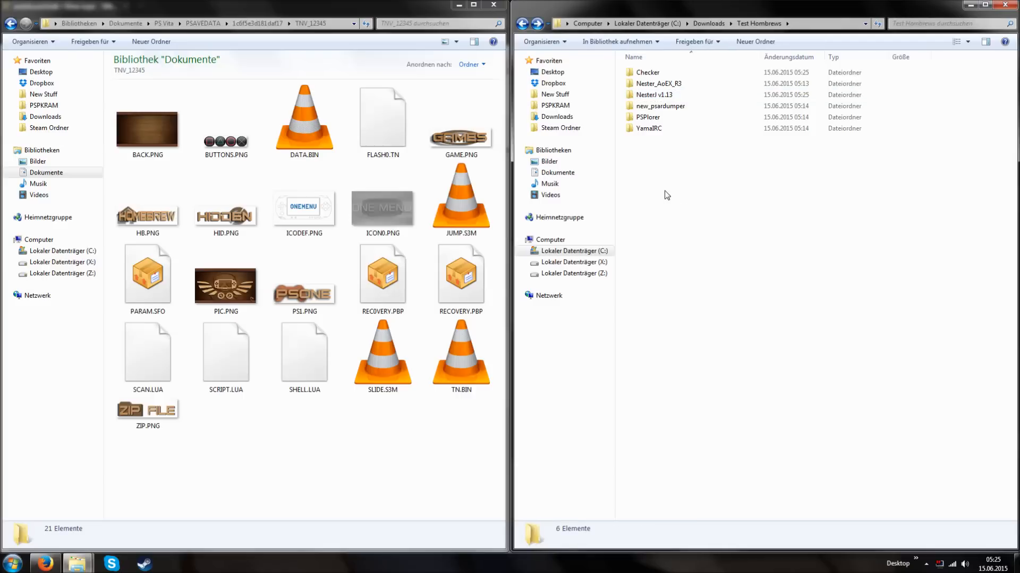
Step: Grab all six homebrew folders and create a new VHBL folder inside PSP
key(ctrl+a)
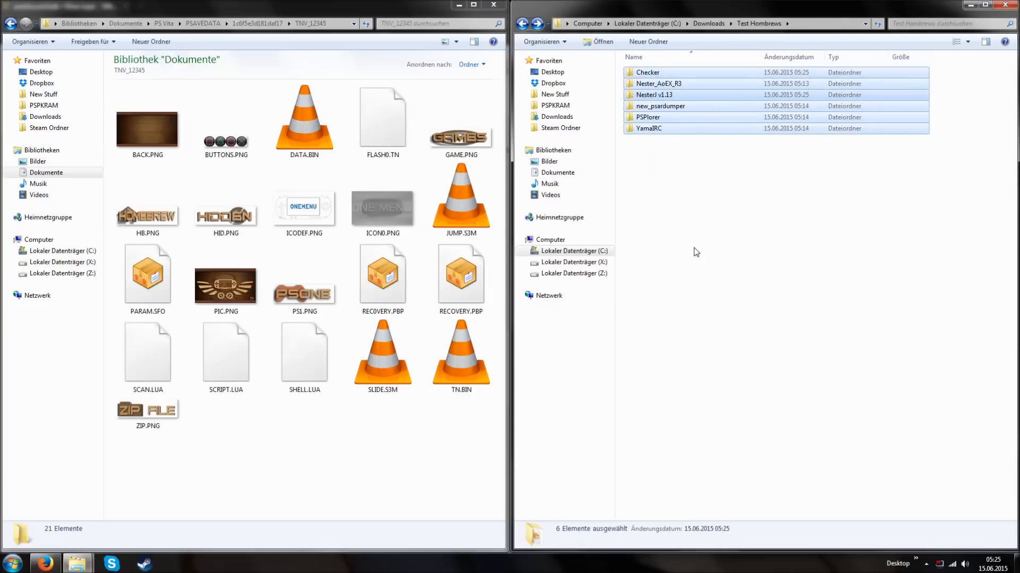
right_click(695, 252)
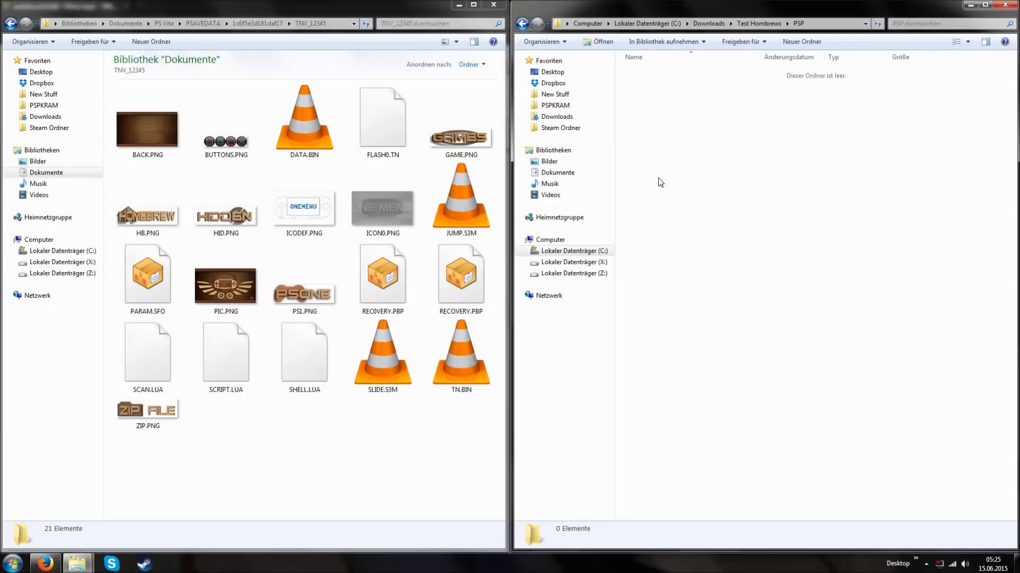
right_click(658, 182)
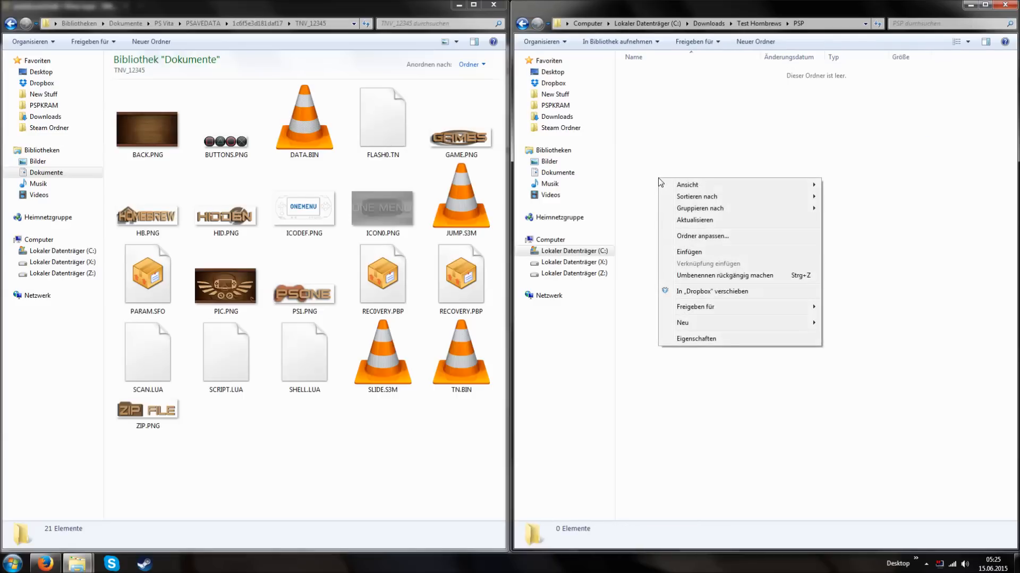
click(682, 322)
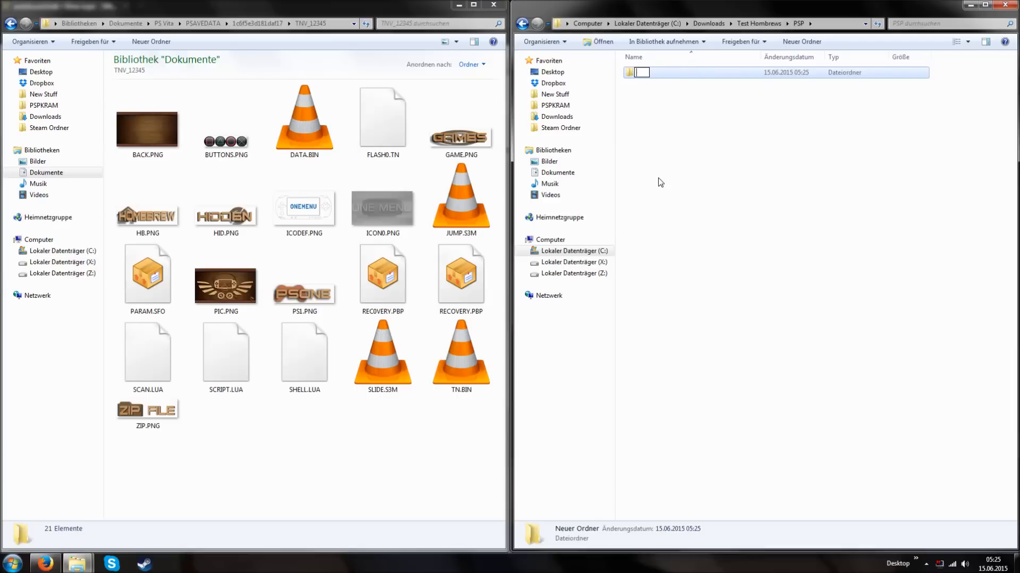
text(VHBL)
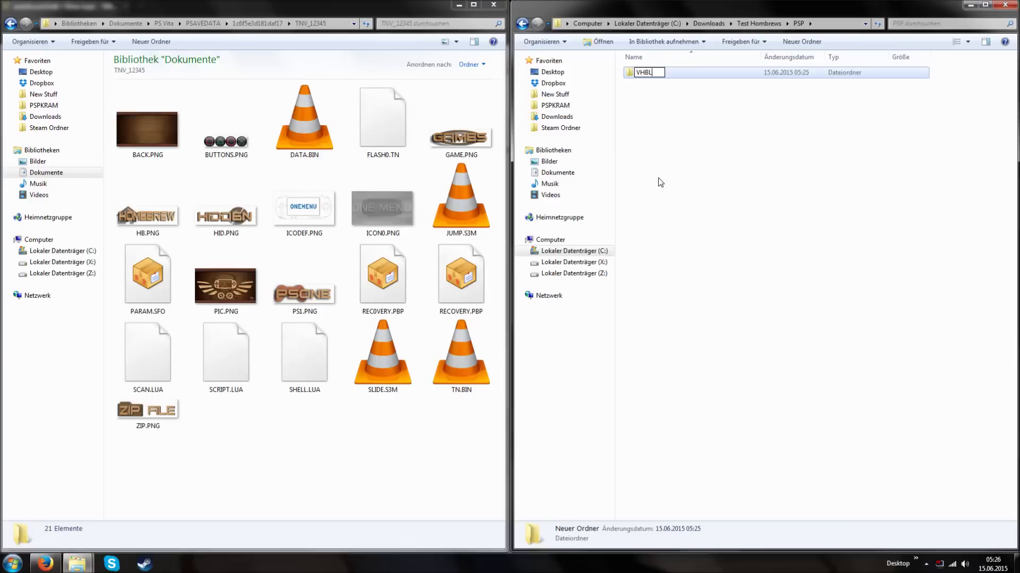
key(Return)
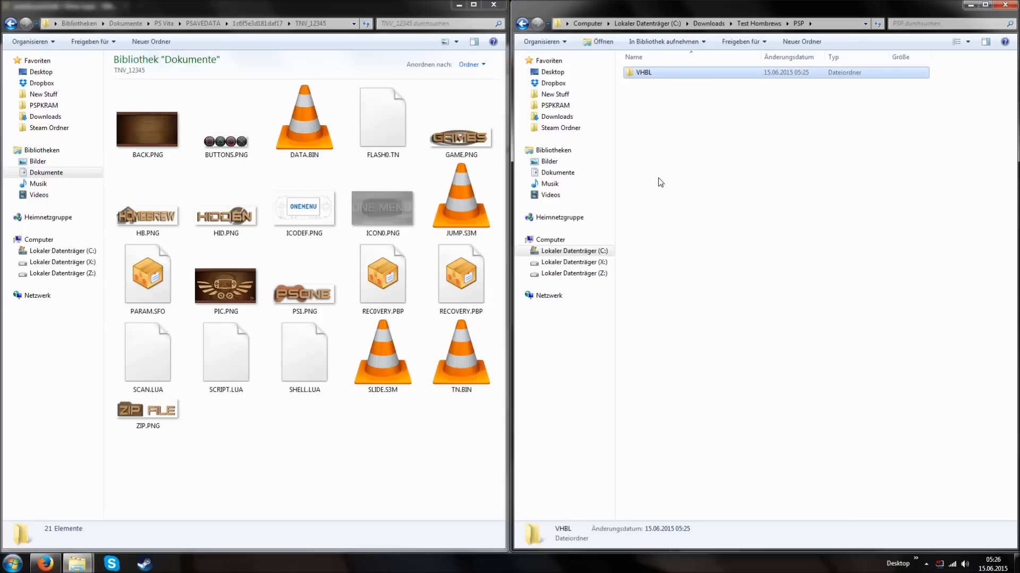
Step: Paste the six homebrew folders into PSP\VHBL and check YamaIRC's EBOOT.PBP
double_click(641, 73)
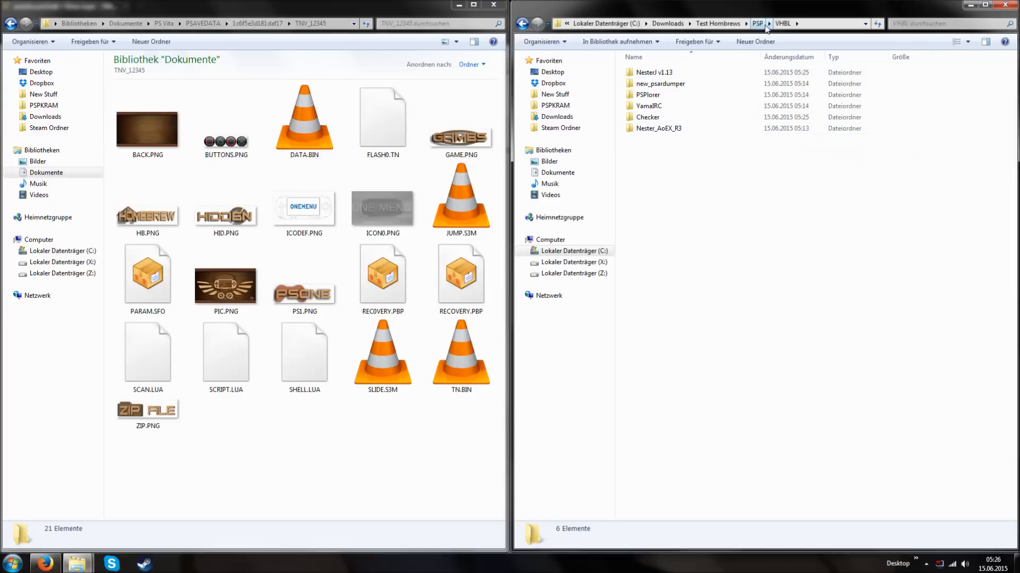
double_click(658, 83)
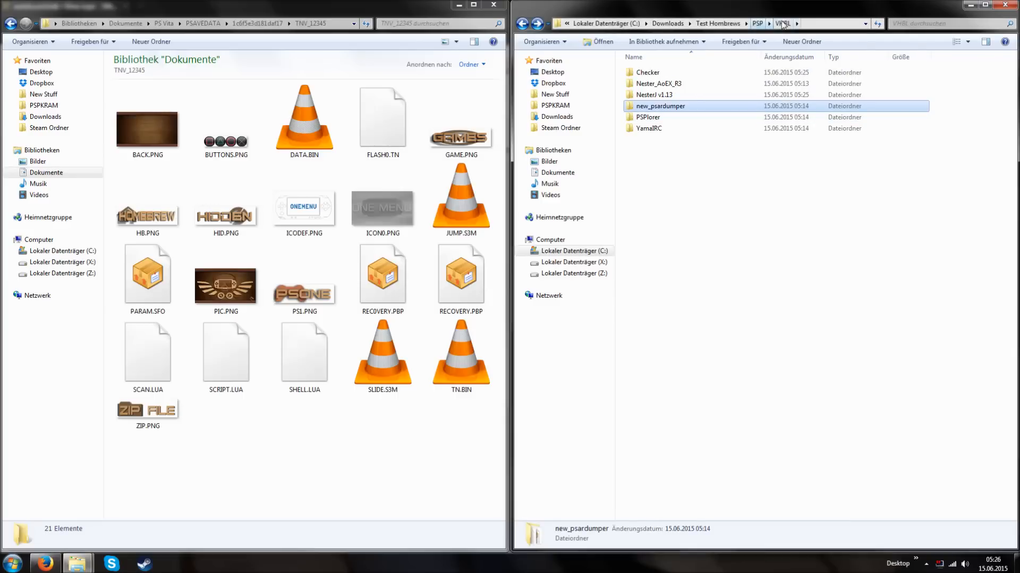
double_click(660, 105)
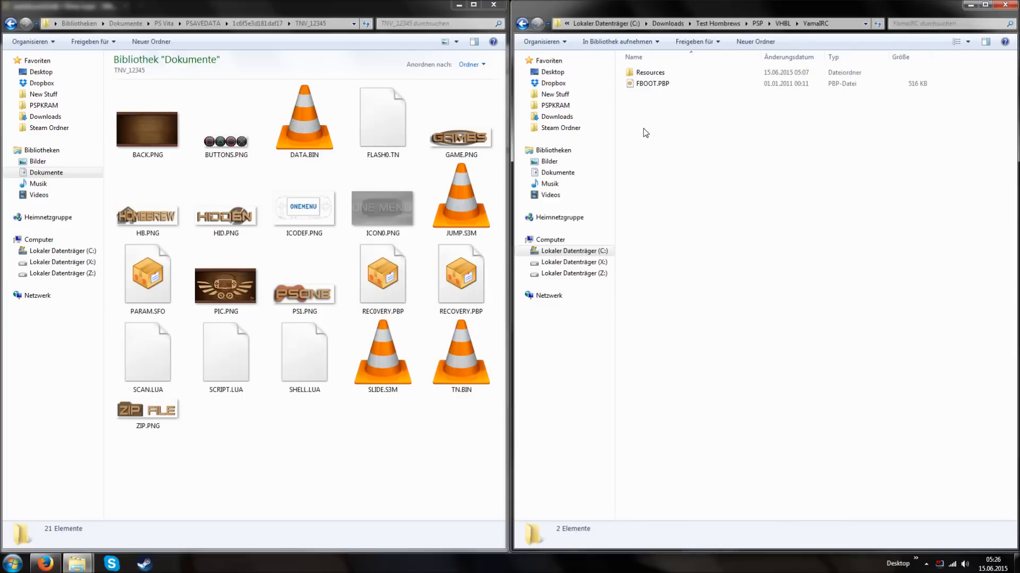
click(652, 84)
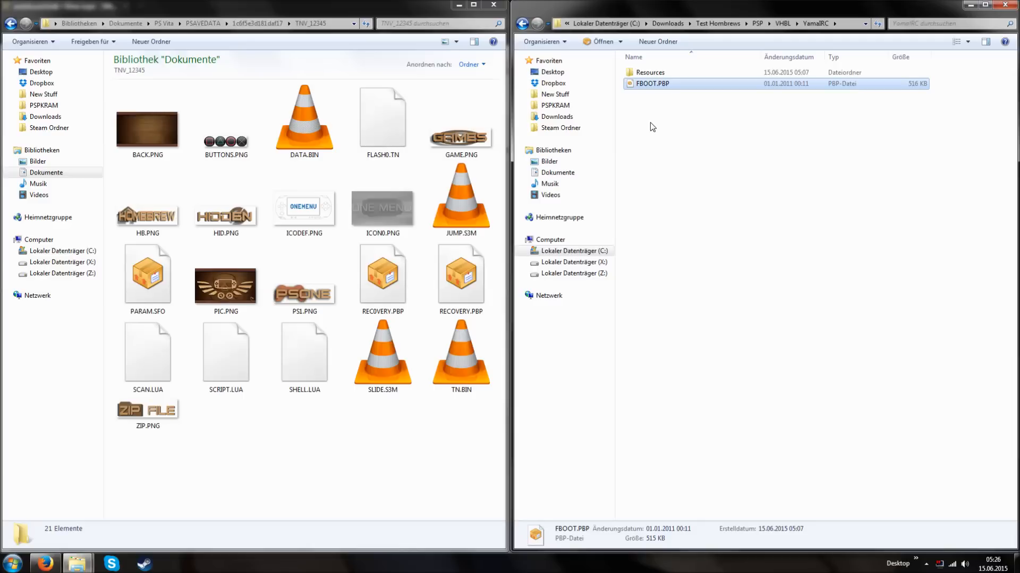
mouse_move(669, 149)
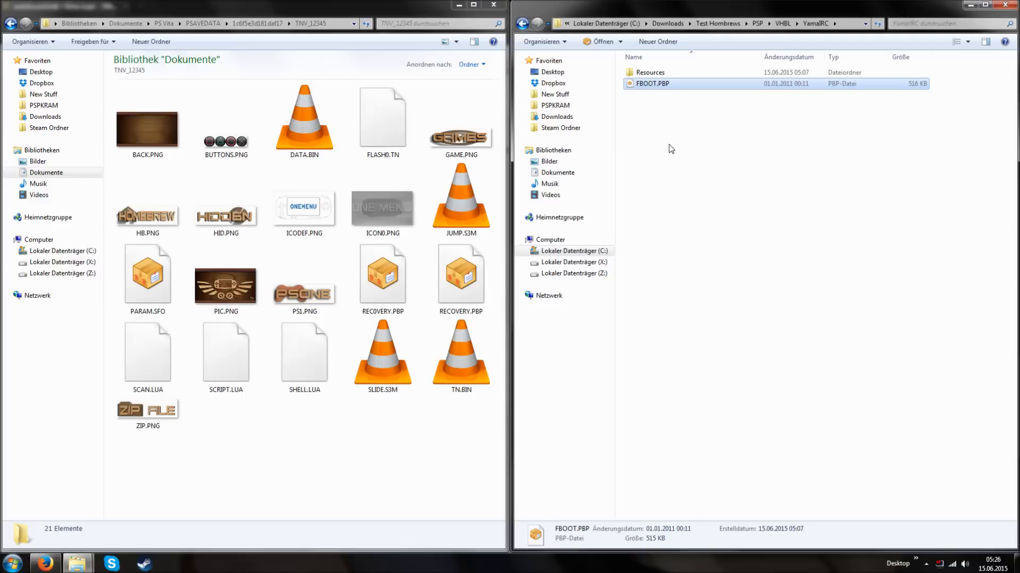
Step: Return to Test Hombrews and add the PSP folder to a new archive
click(537, 23)
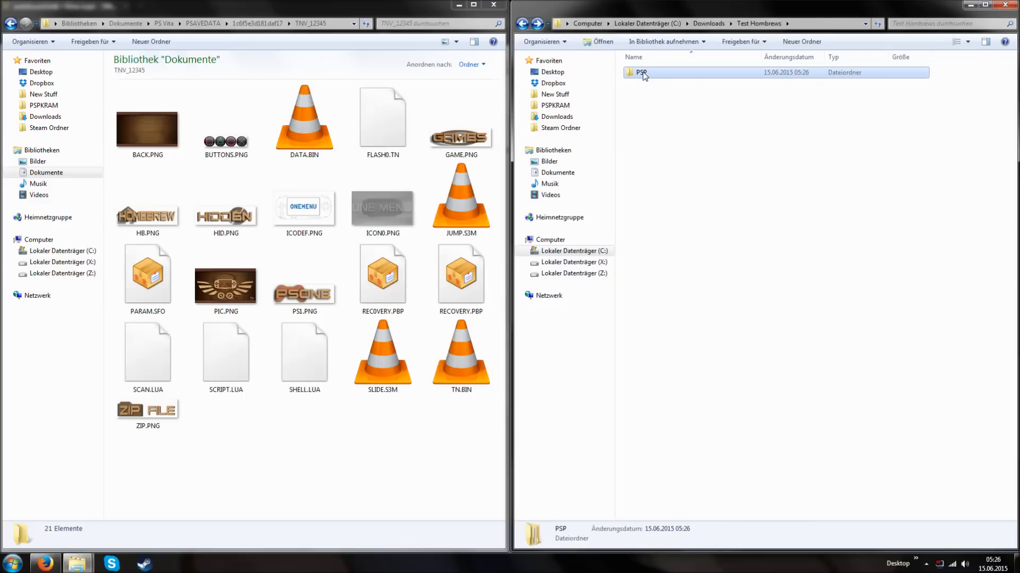
right_click(641, 73)
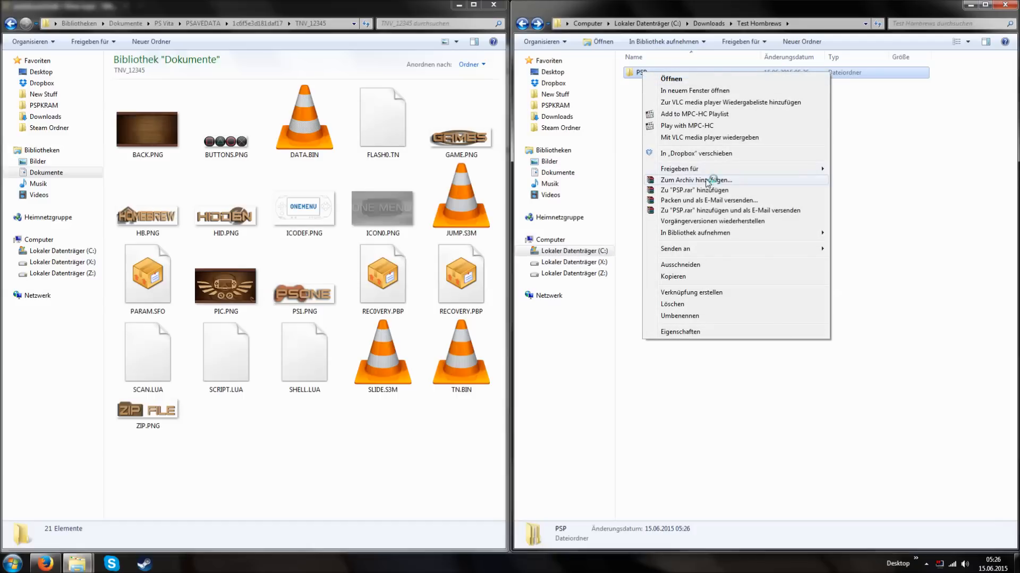
click(697, 180)
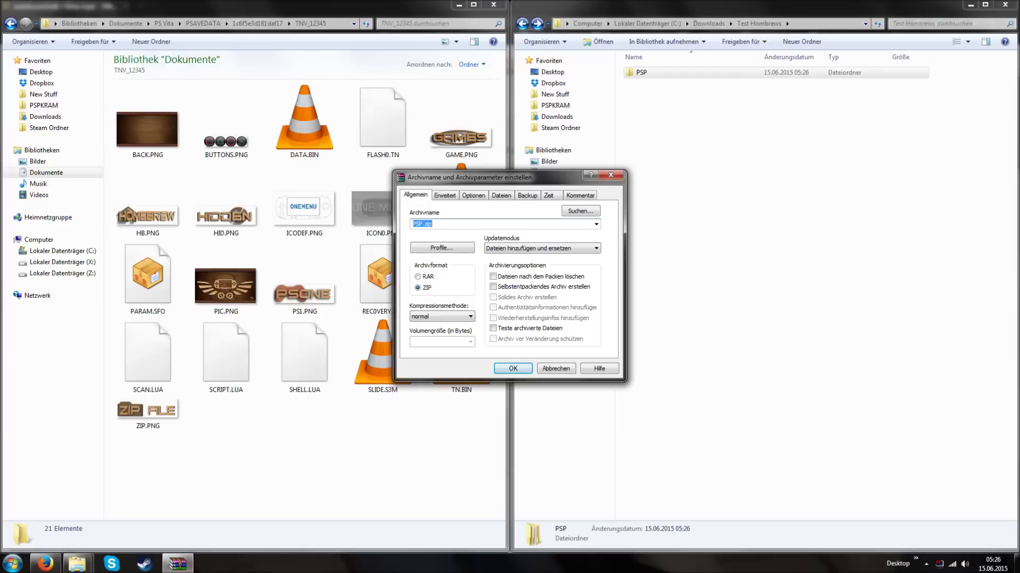
Step: Name the ZIP archive 350TST.ZIP and create it
text(3)
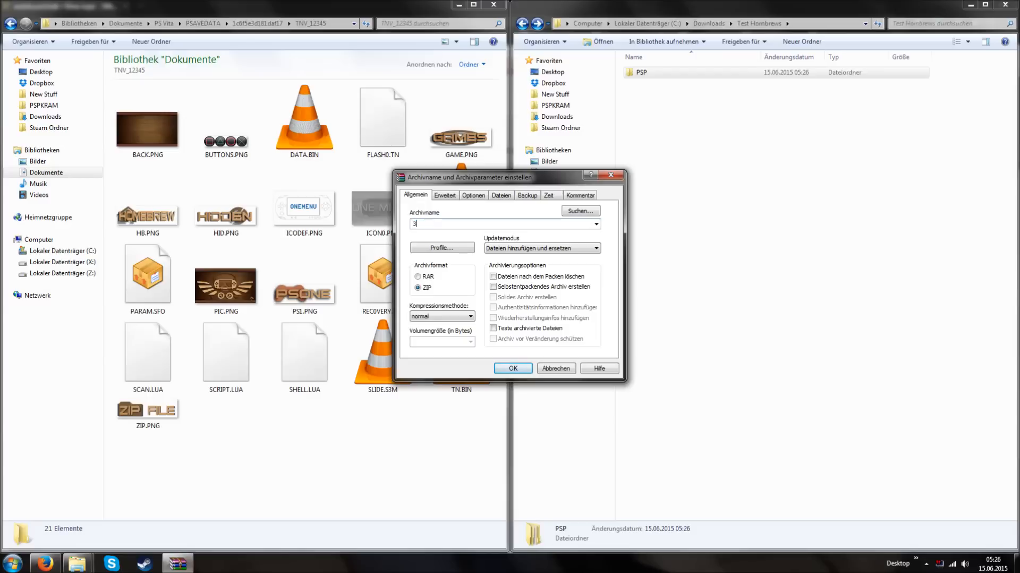
text(50)
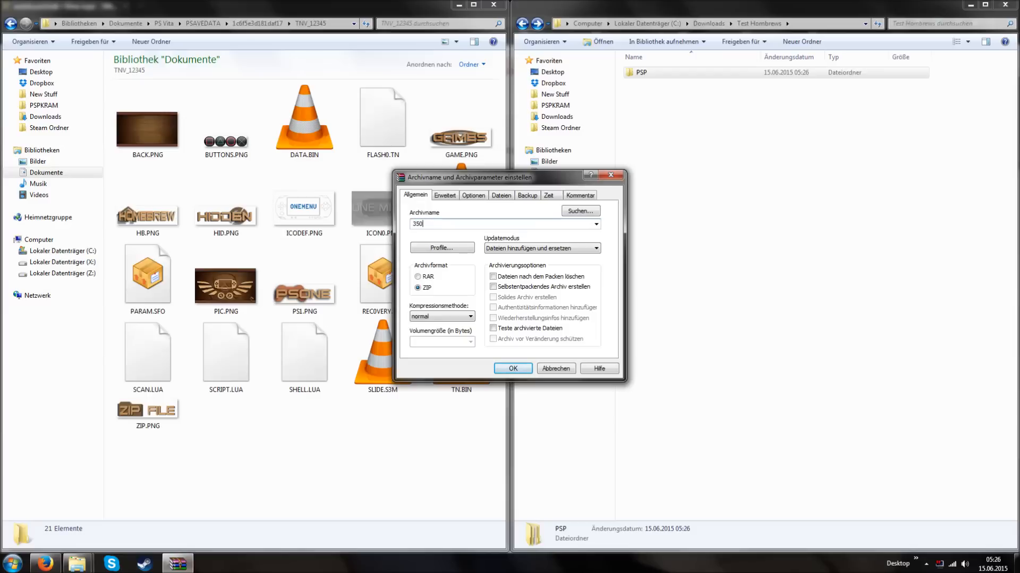
text(TST.ZIP)
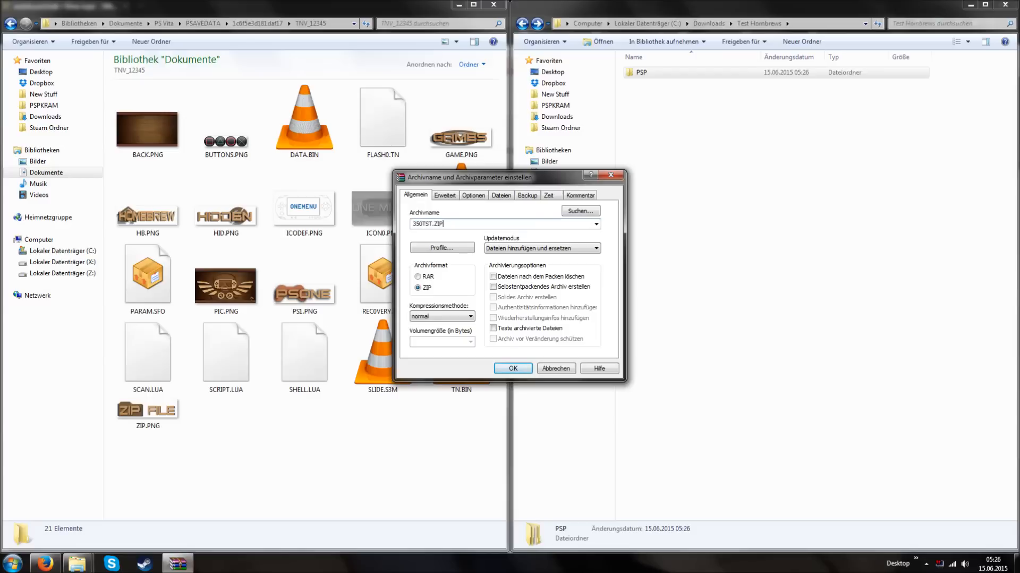
click(512, 368)
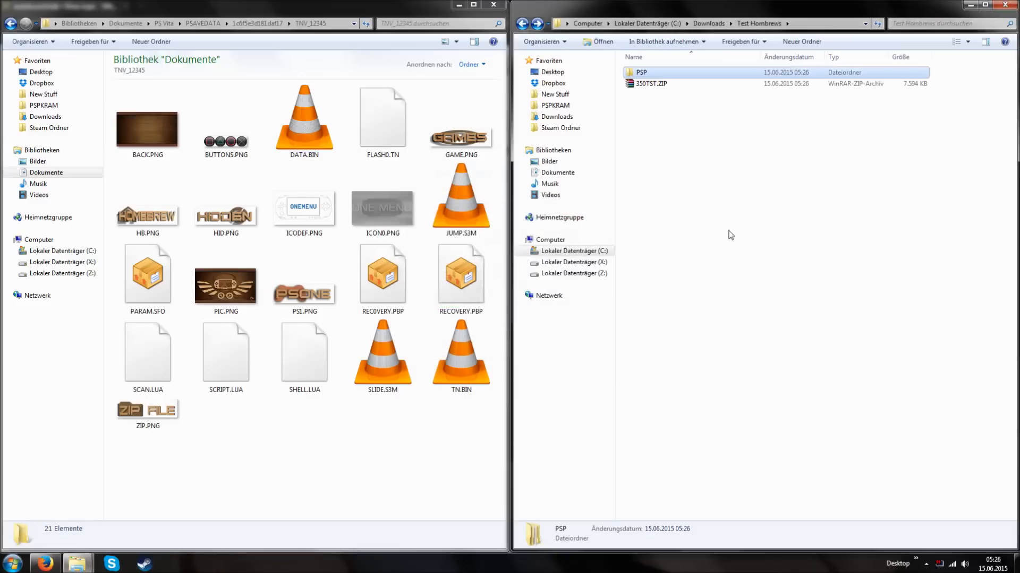
Step: Copy 350TST.ZIP from Test Homebrews into the TNV_12345 save folder
click(650, 84)
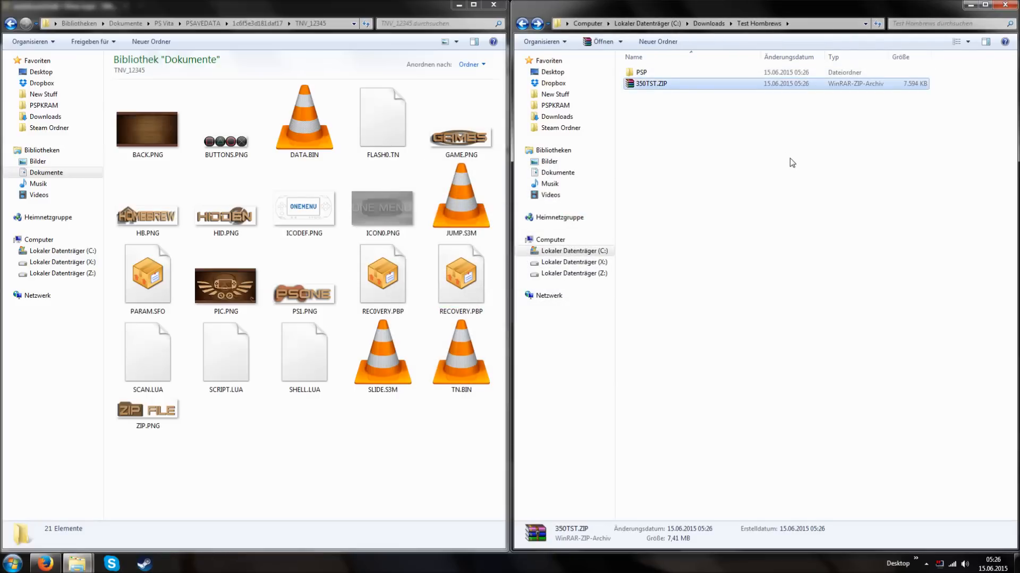
mouse_move(799, 180)
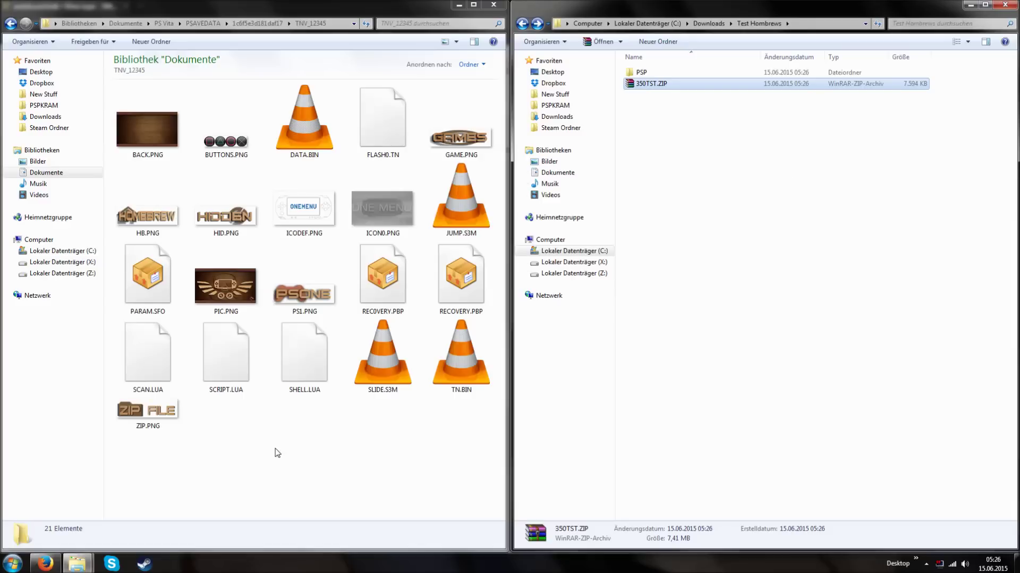
click(460, 276)
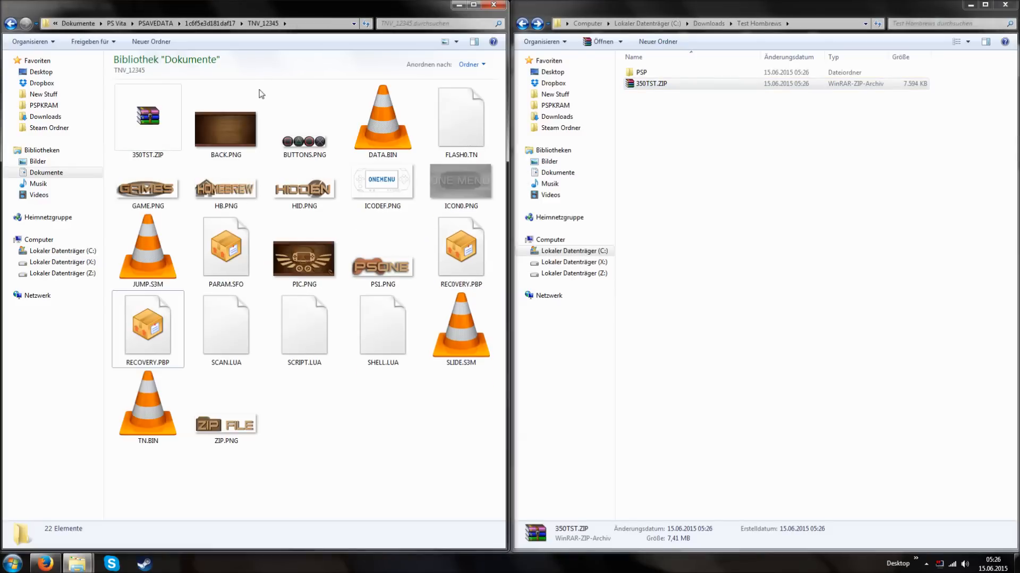
mouse_move(739, 279)
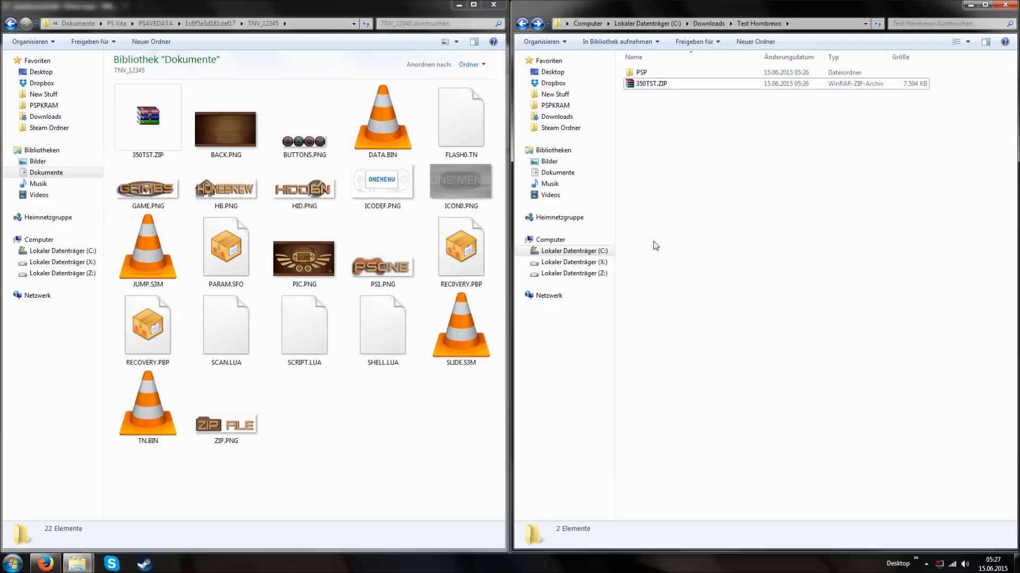
mouse_move(637, 250)
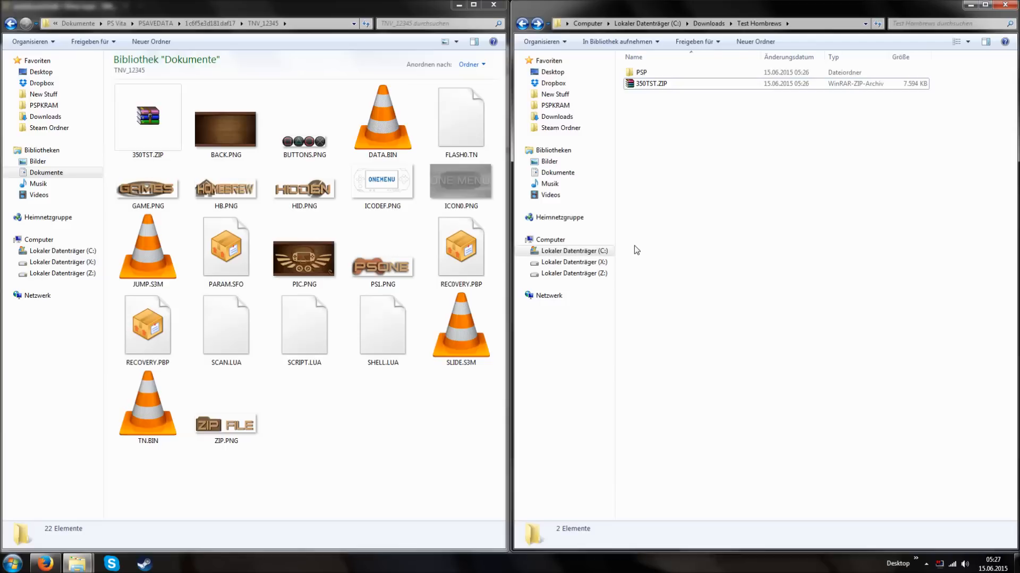
mouse_move(634, 253)
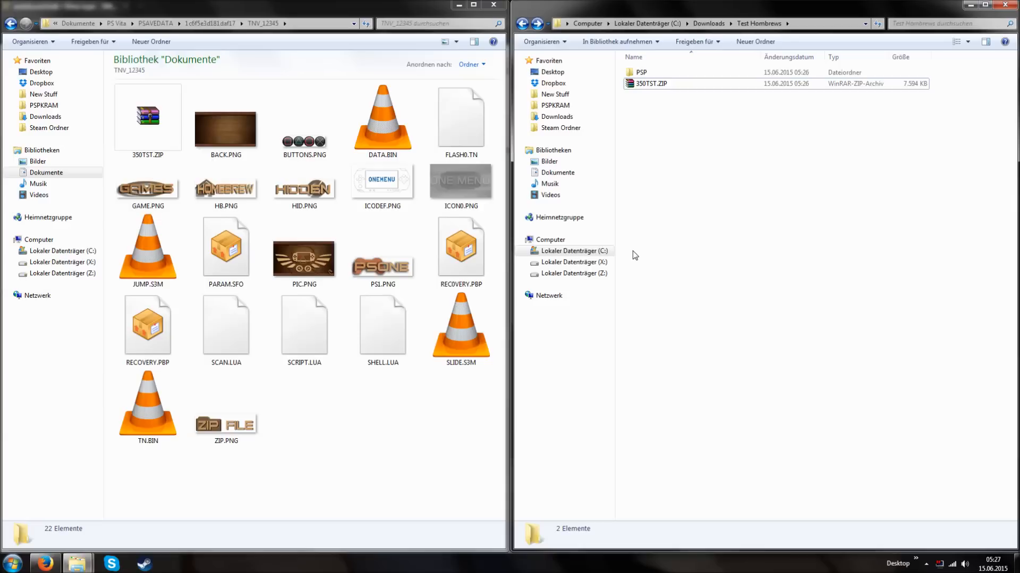
mouse_move(725, 324)
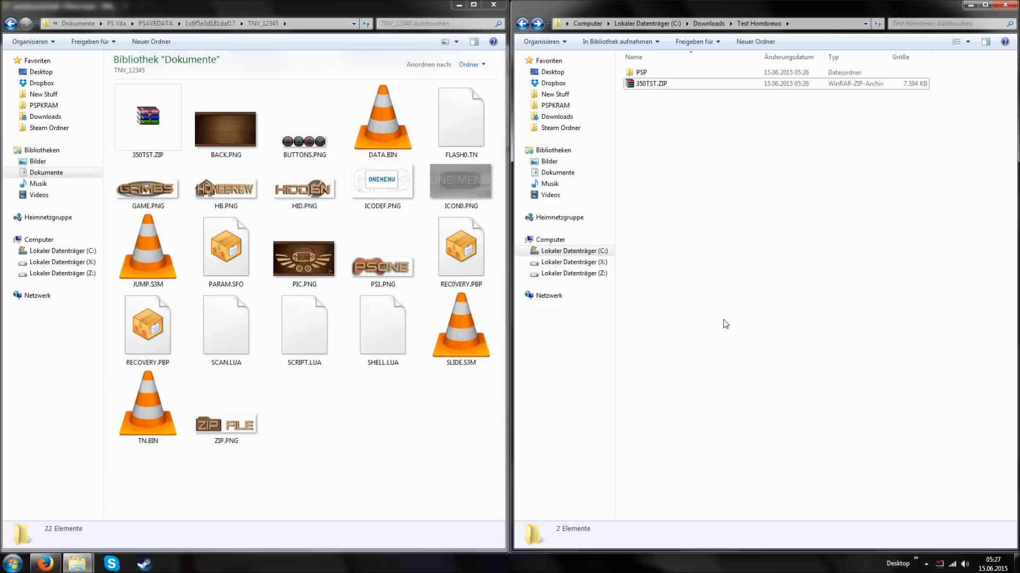
click(926, 563)
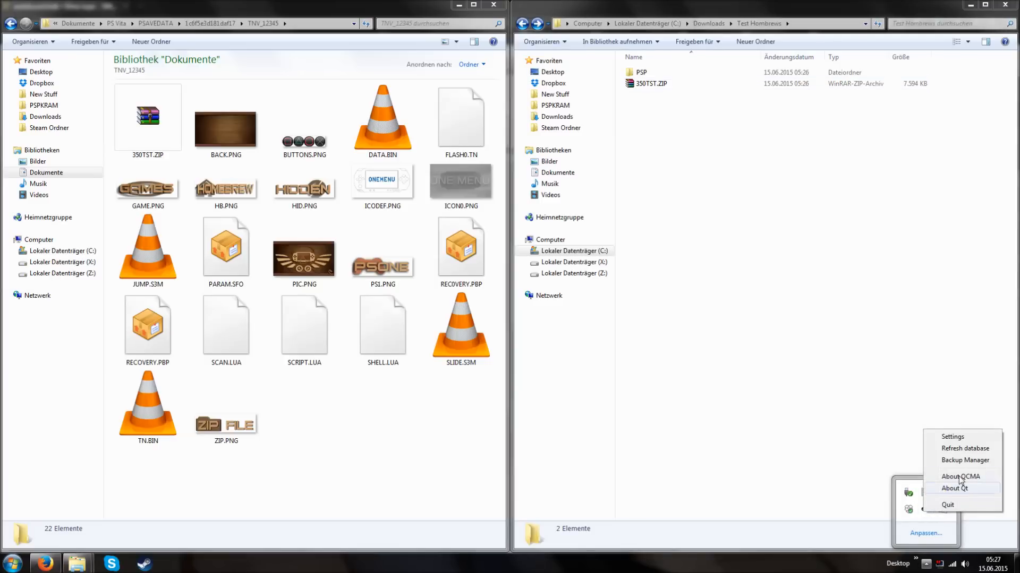
click(960, 476)
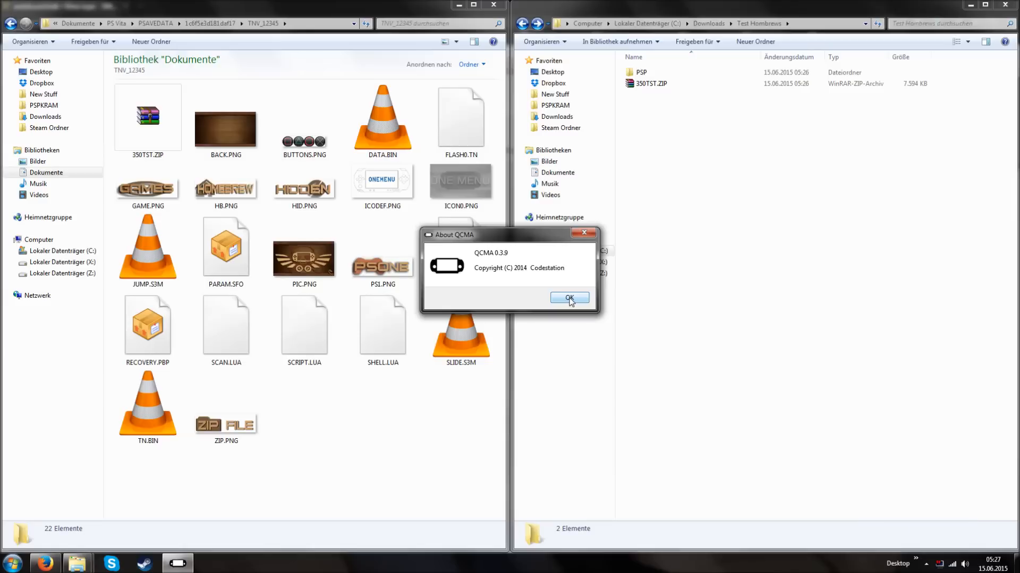
click(568, 298)
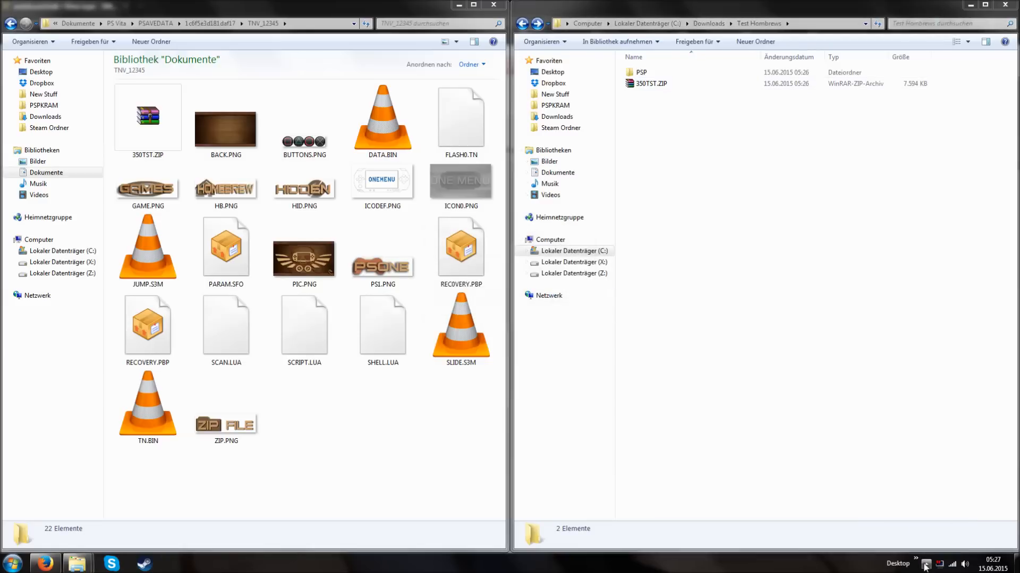
Step: Open QCMA settings from the tray and switch CMA protocol selection to Manual
right_click(924, 563)
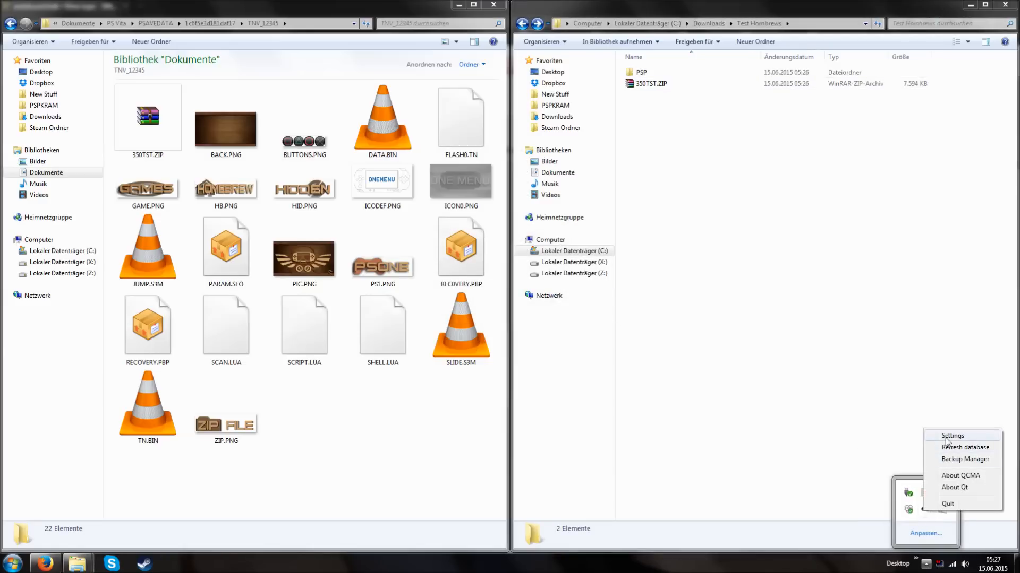
click(951, 435)
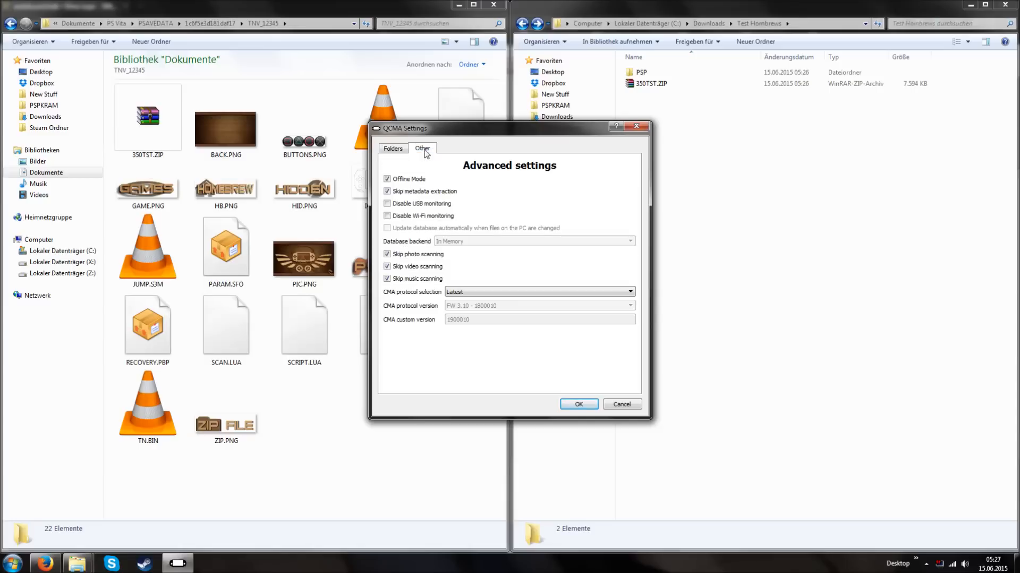
mouse_move(566, 196)
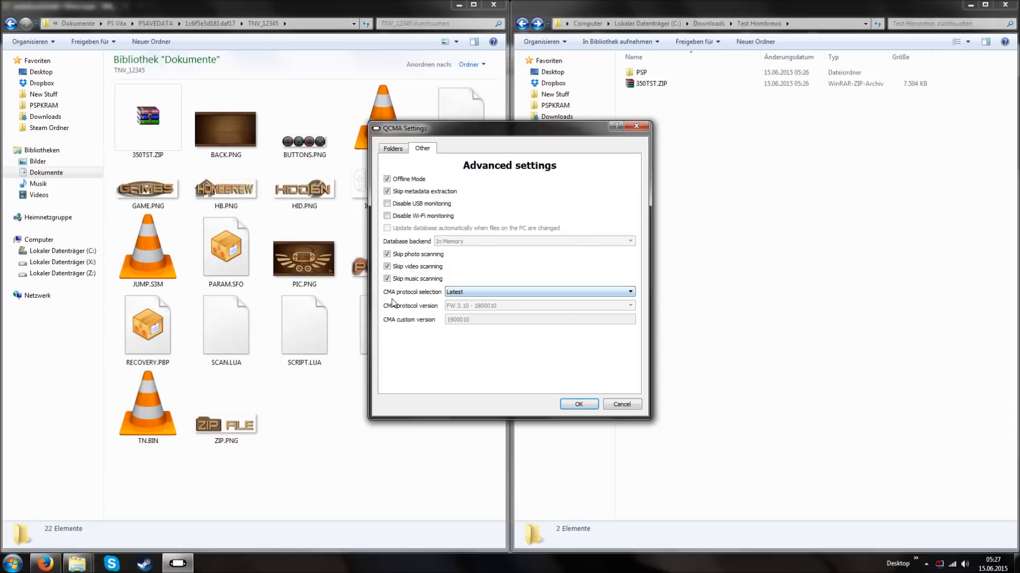
click(627, 292)
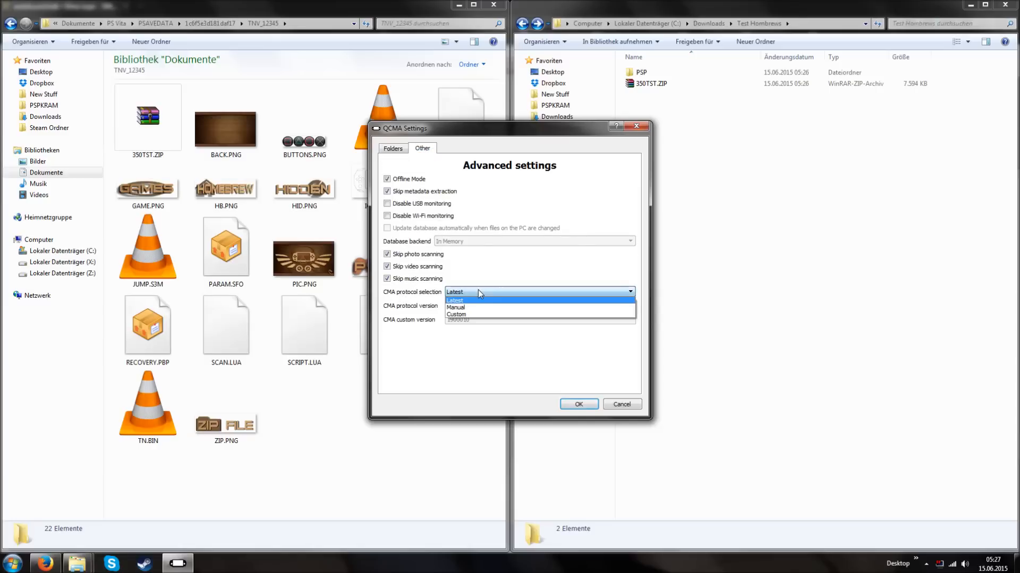
click(455, 307)
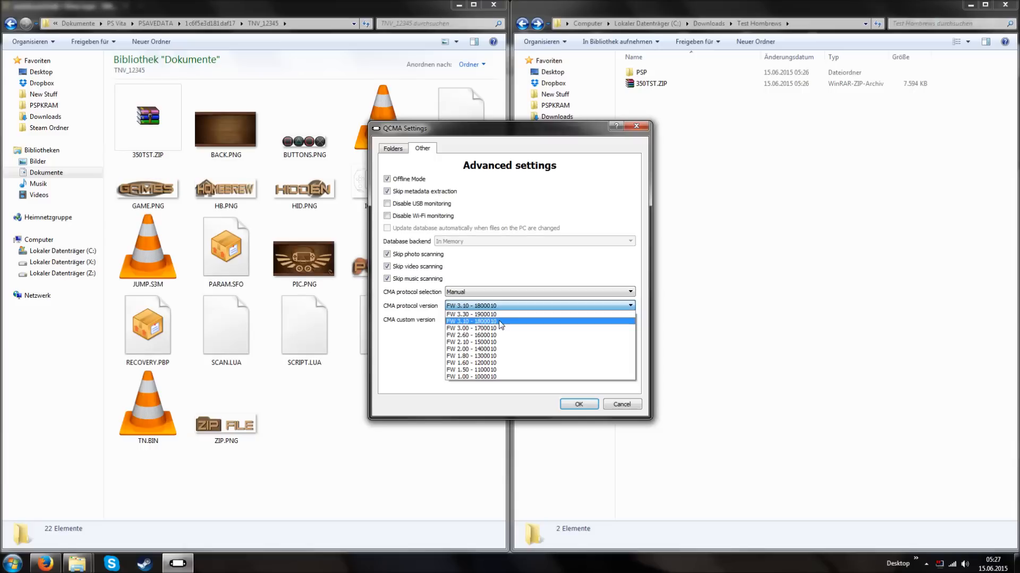
mouse_move(498, 323)
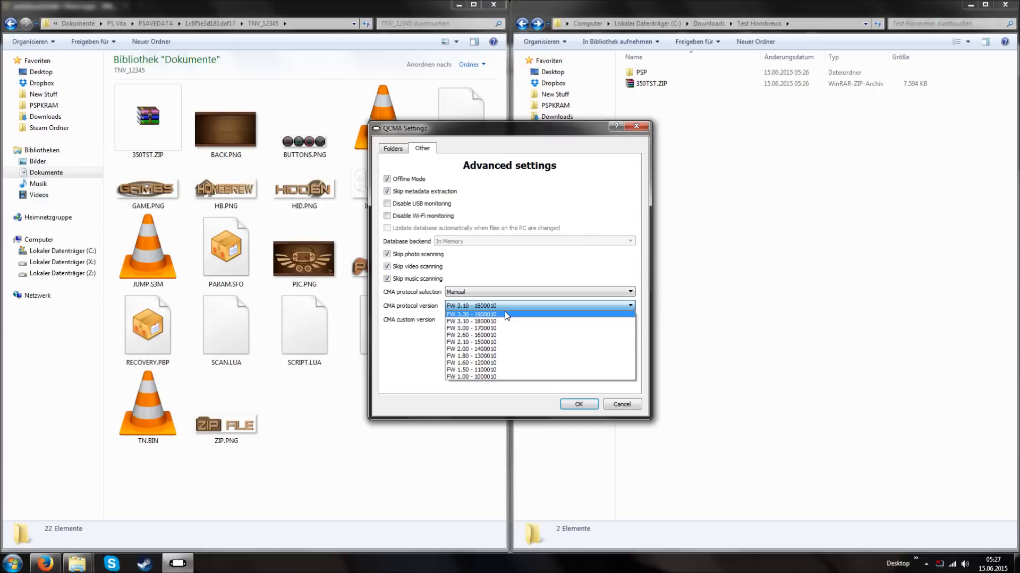
mouse_move(507, 285)
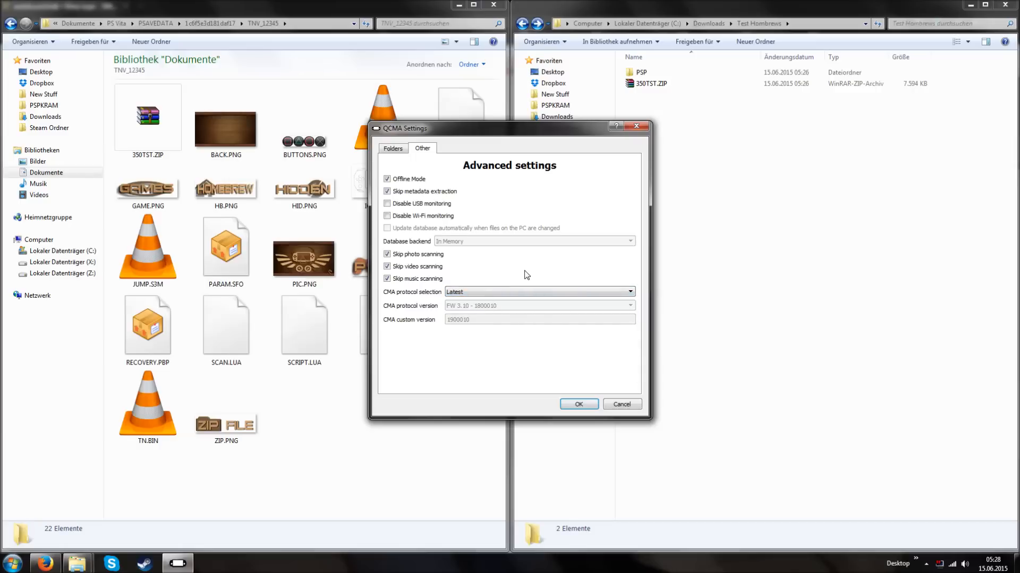
mouse_move(548, 272)
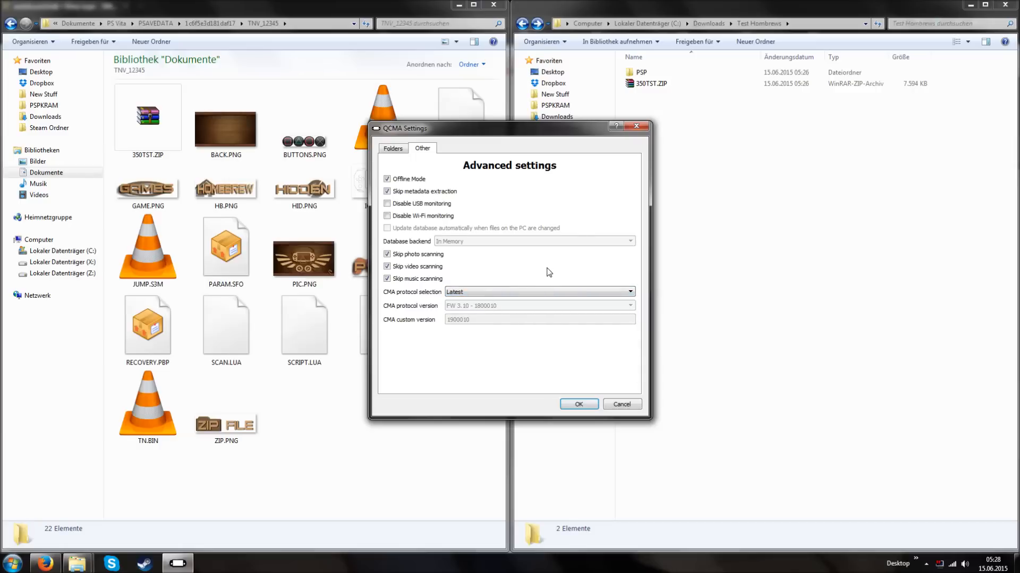
mouse_move(543, 280)
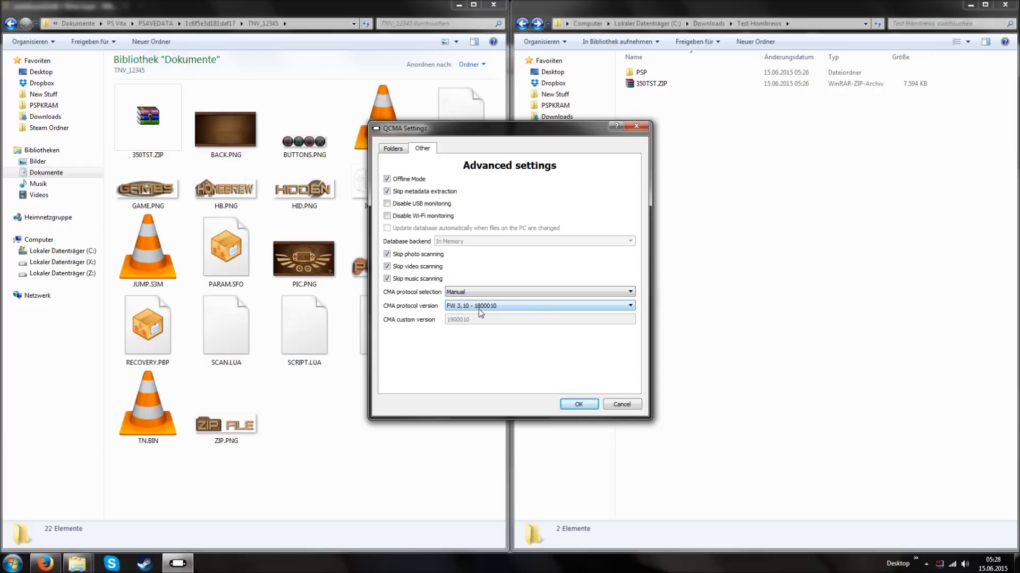
Step: Choose protocol version FW 3.30 - 1900010 with Manual selection, and save
click(626, 306)
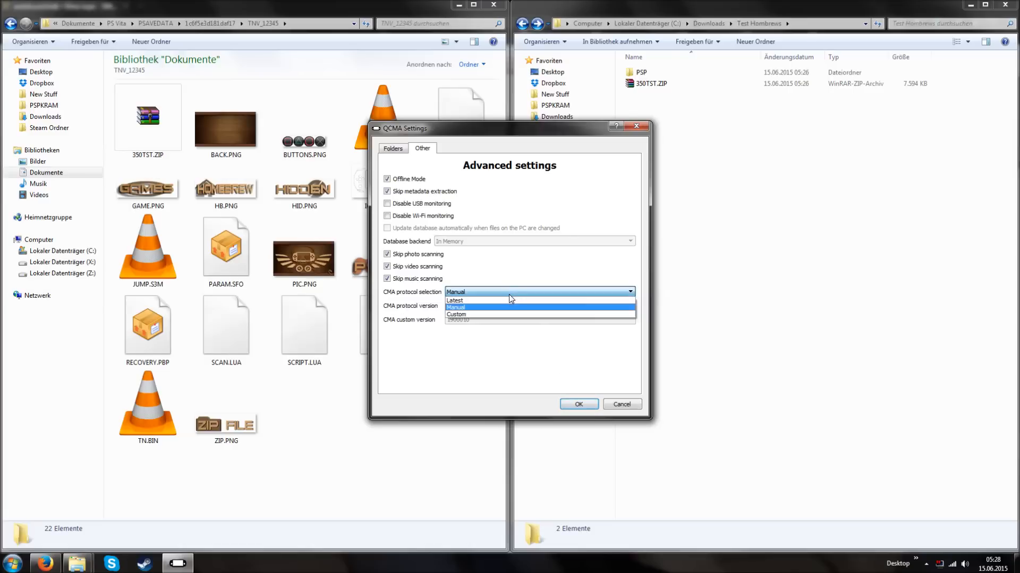
click(455, 315)
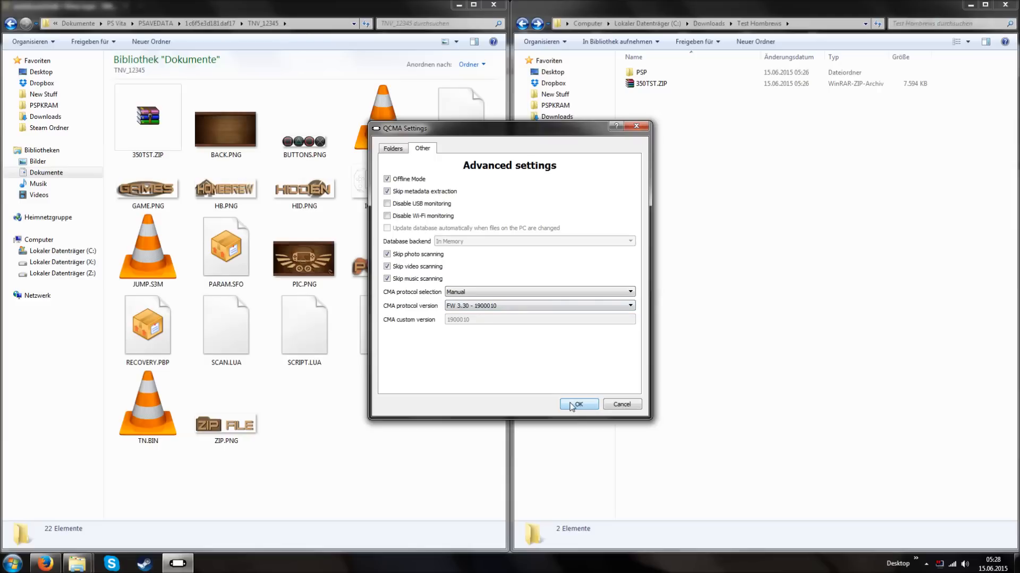
click(577, 404)
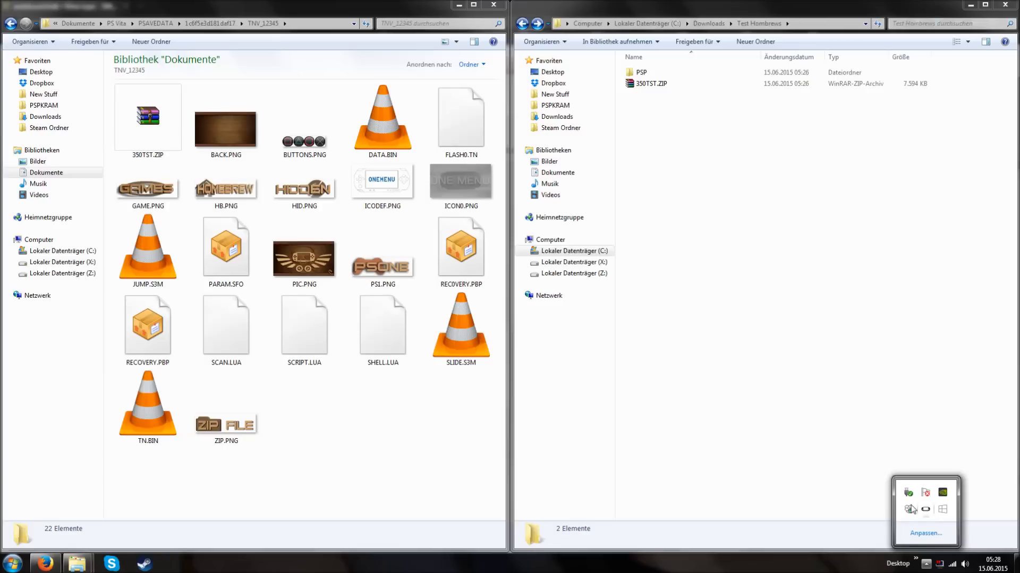
mouse_move(420, 444)
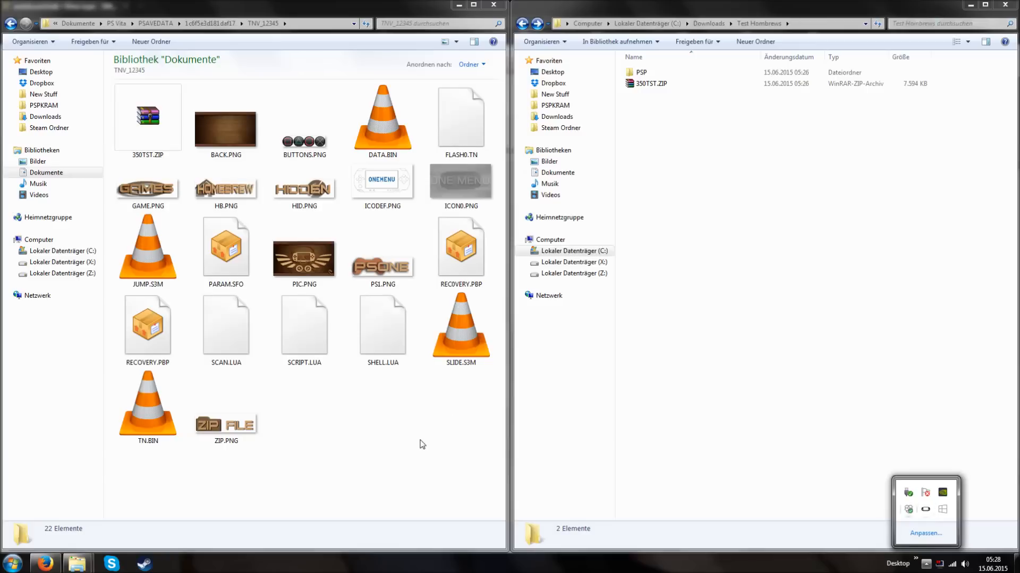
Step: Run Refresh database from QCMA's hidden tray icon, adding 1317 items
click(147, 328)
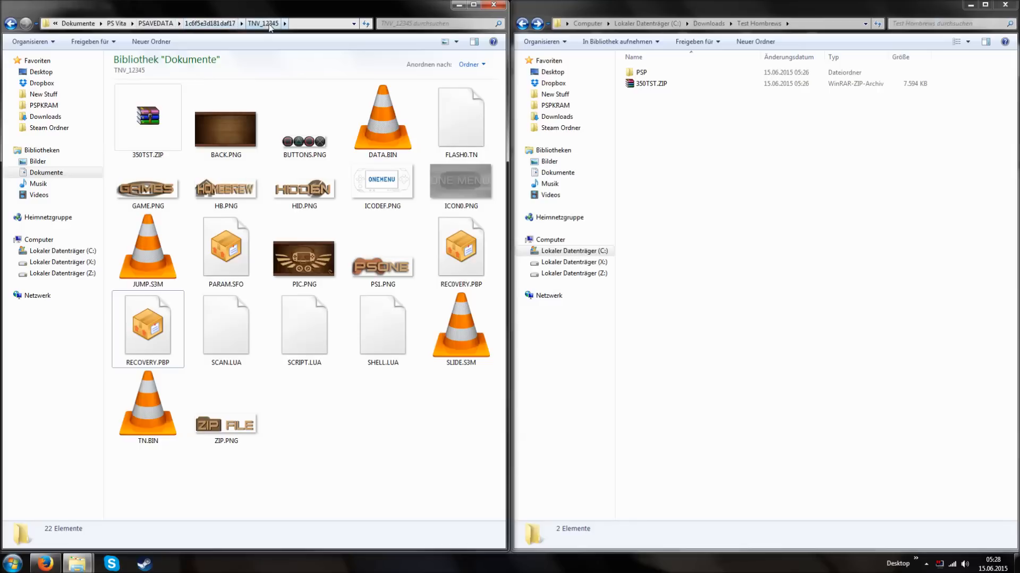
click(925, 563)
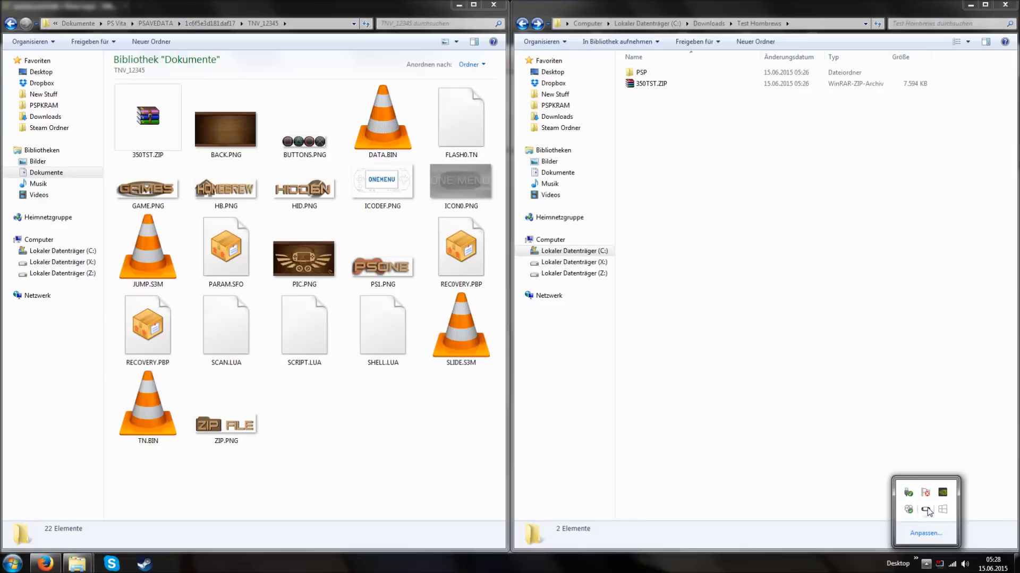
right_click(927, 511)
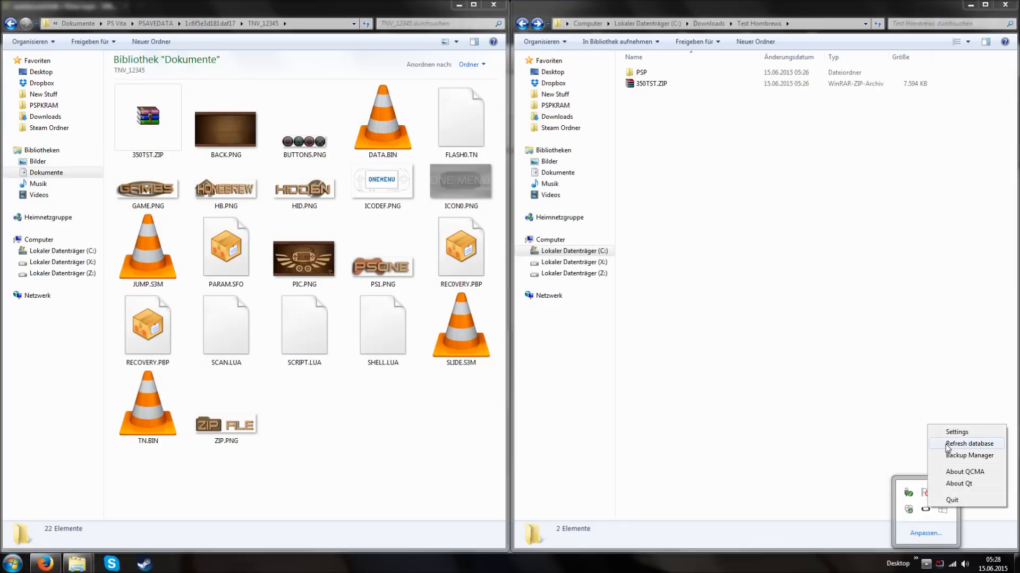
click(968, 444)
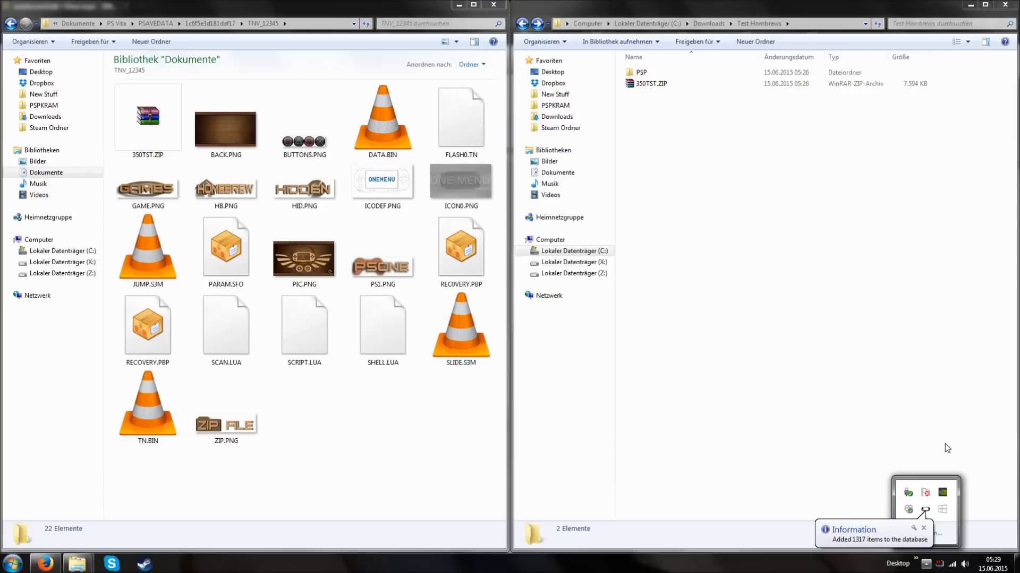
mouse_move(926, 564)
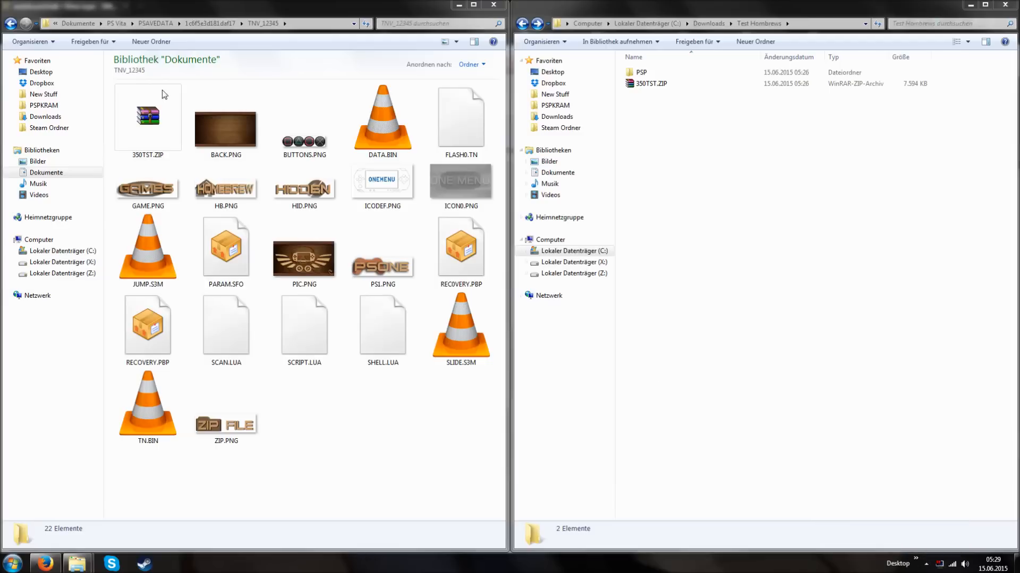
mouse_move(362, 409)
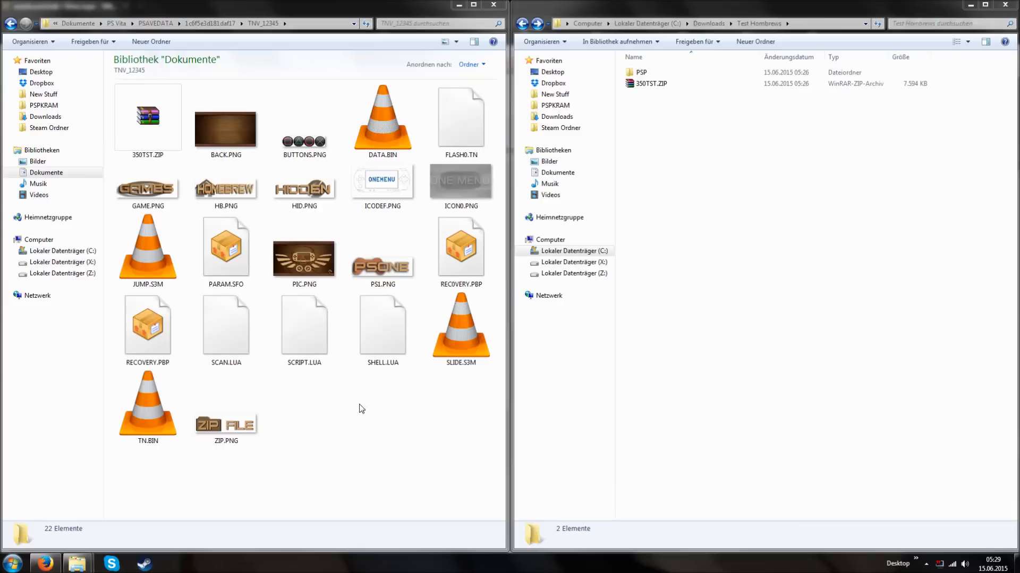